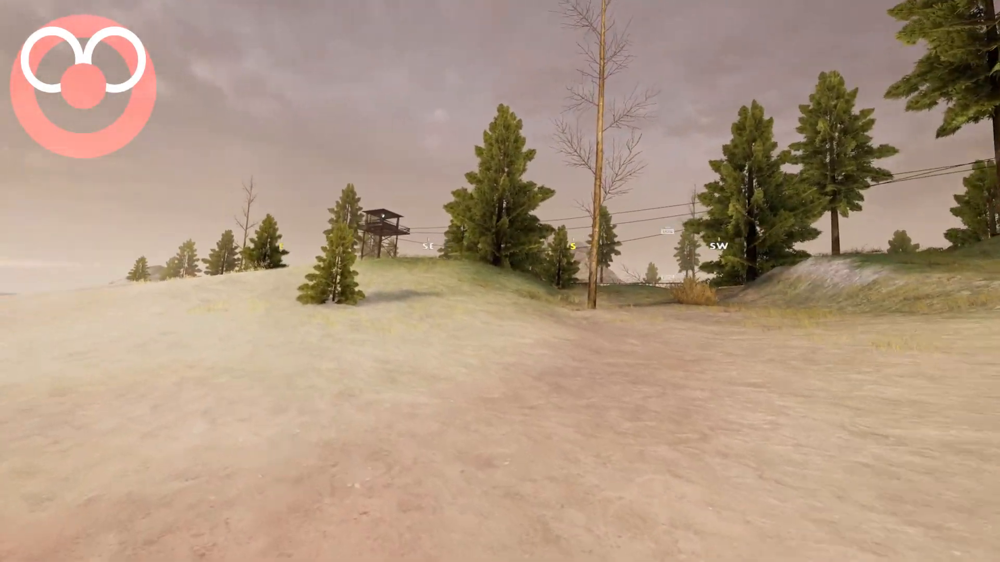
{"action": "mouse_move", "coordinate": [500, 281]}
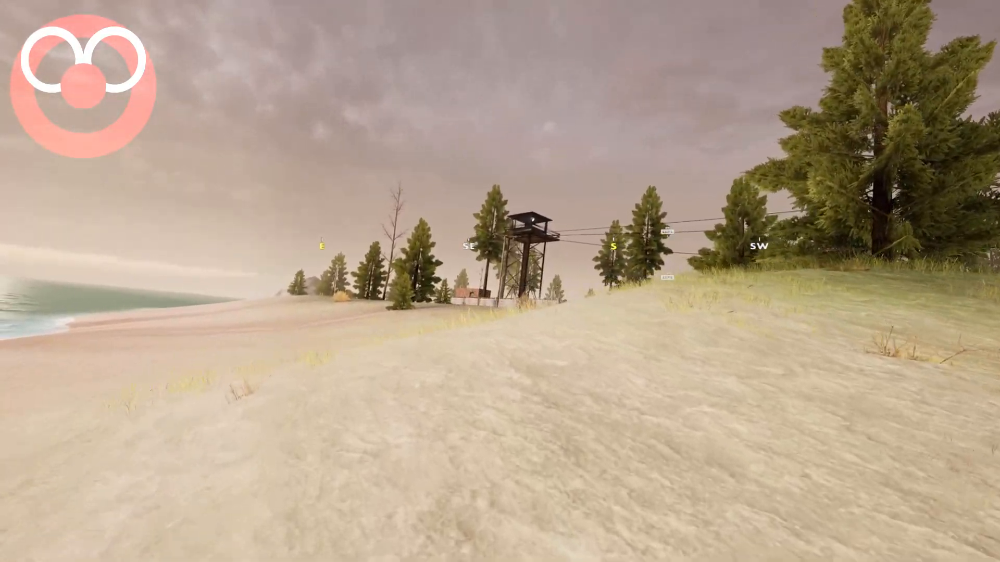
{"action": "mouse_move", "coordinate": [499, 281]}
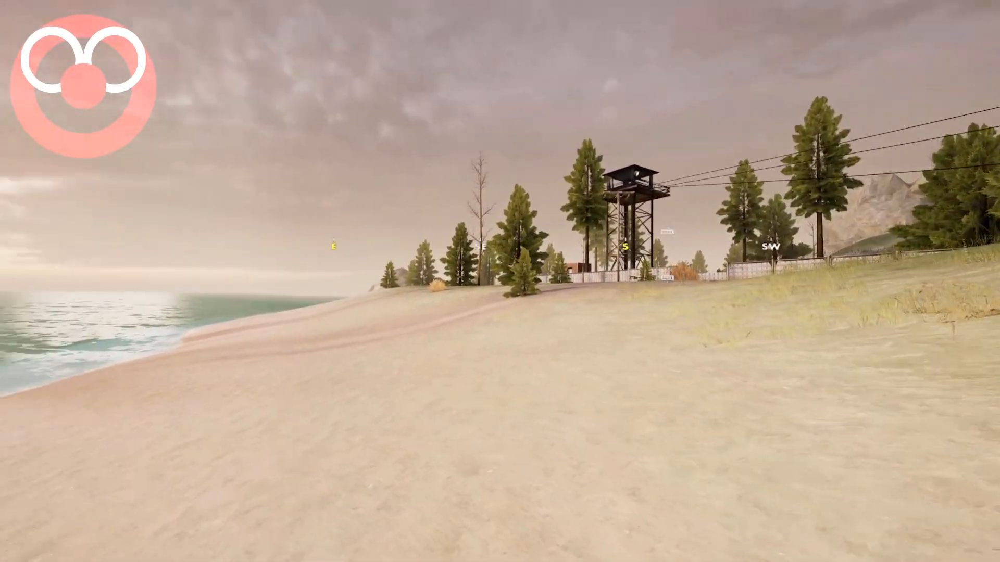
{"action": "mouse_move", "coordinate": [500, 281]}
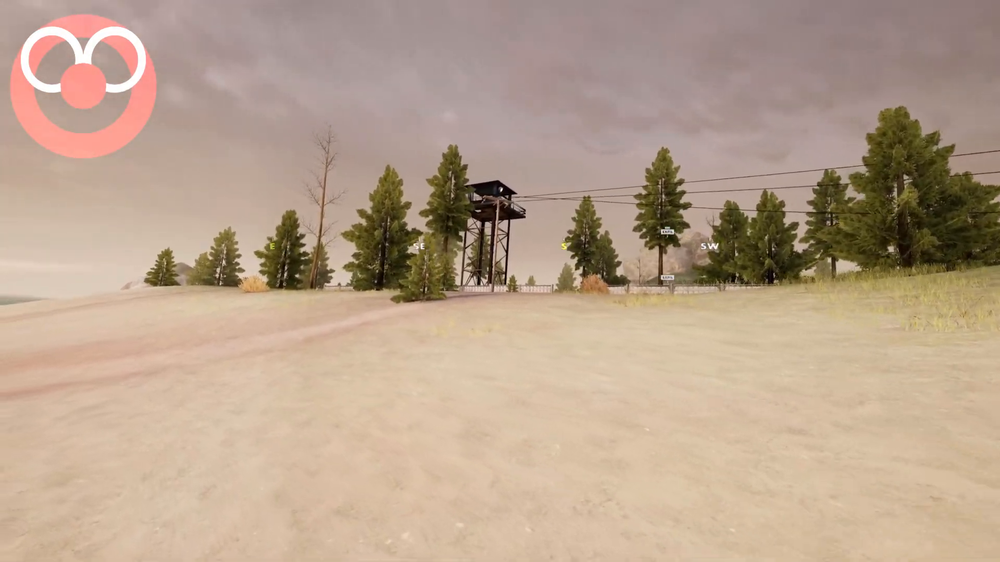
{"action": "mouse_move", "coordinate": [500, 281]}
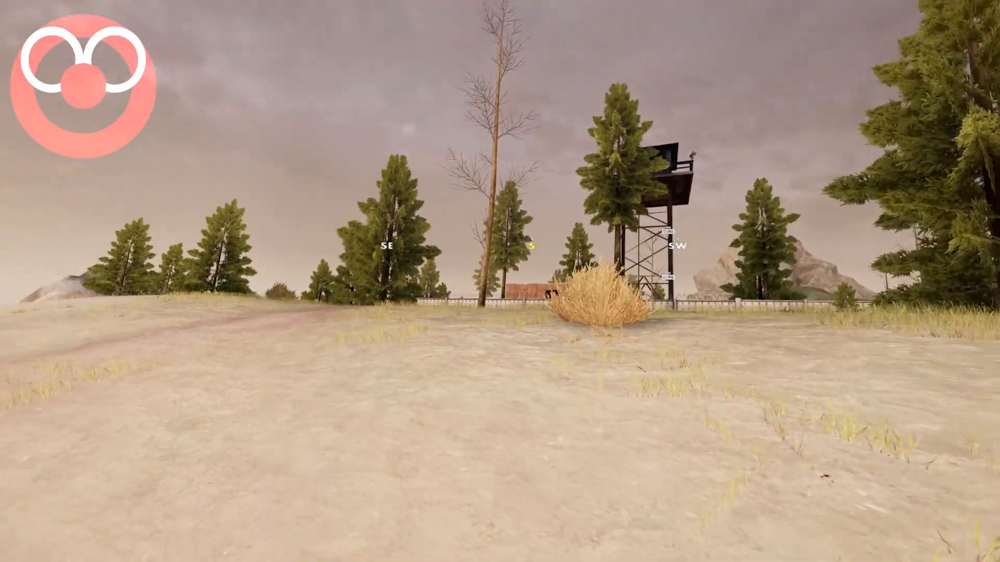
{"action": "mouse_move", "coordinate": [499, 281]}
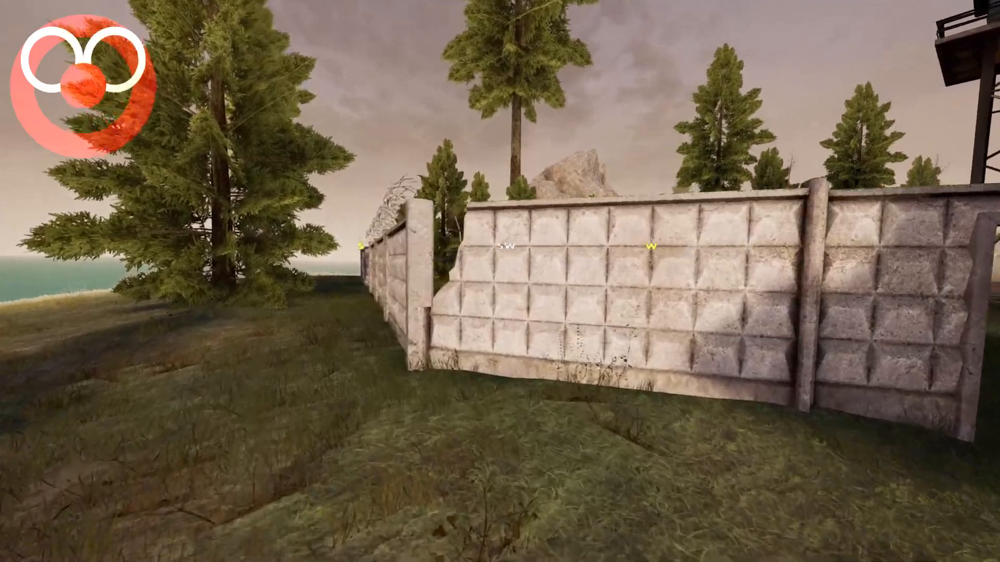
{"action": "mouse_move", "coordinate": [500, 281]}
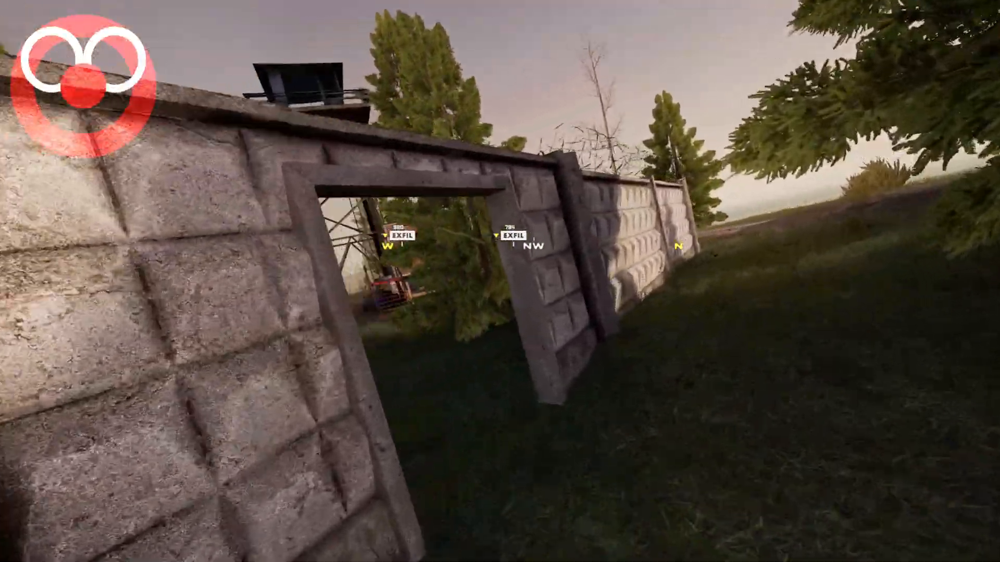
{"action": "mouse_move", "coordinate": [500, 281]}
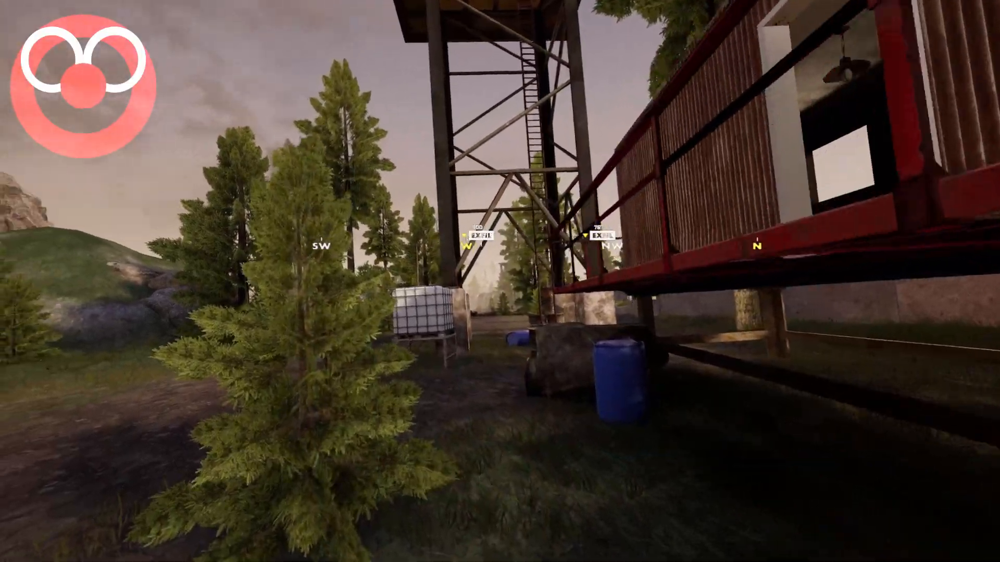
{"action": "mouse_move", "coordinate": [500, 281]}
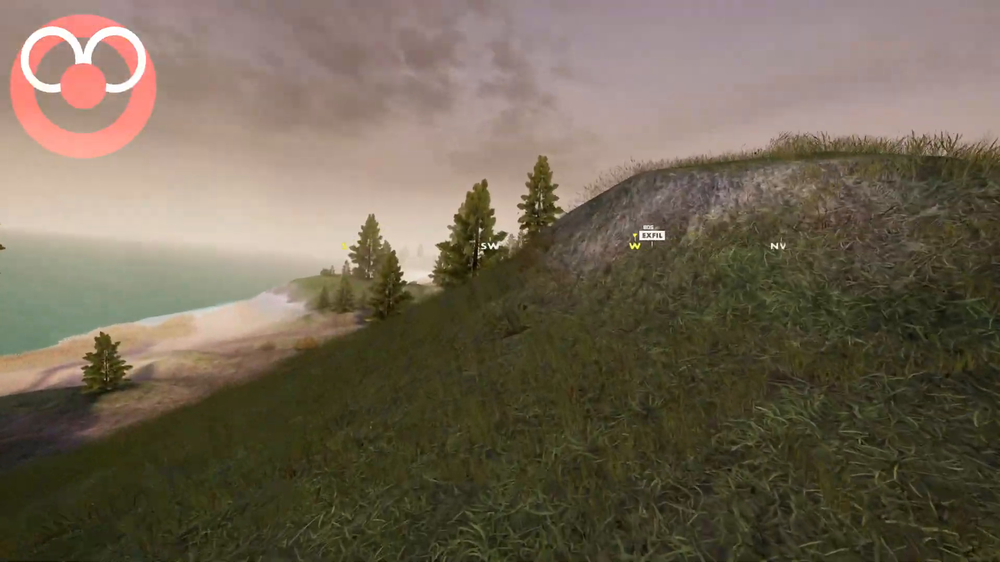
{"action": "mouse_move", "coordinate": [500, 281]}
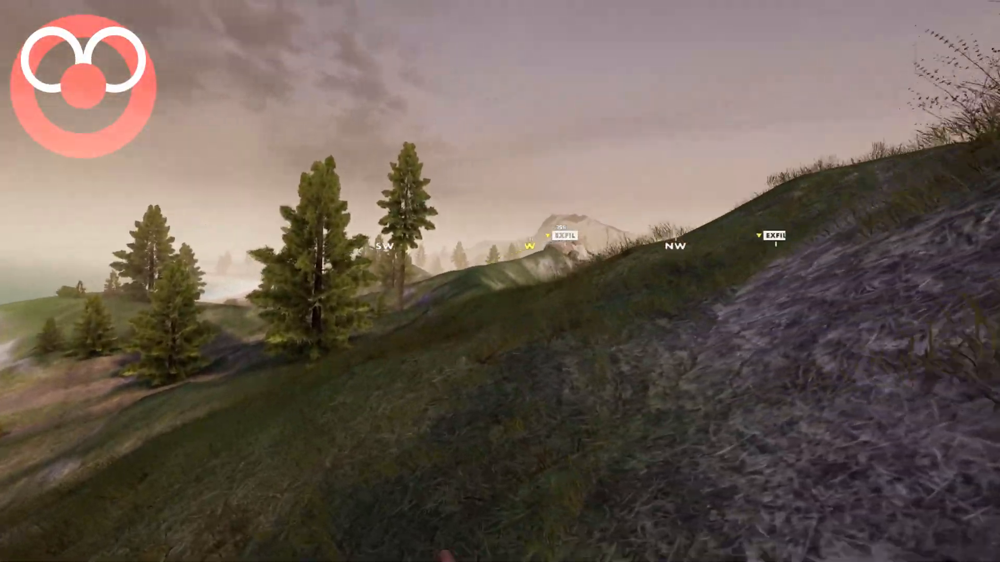
{"action": "mouse_move", "coordinate": [500, 281]}
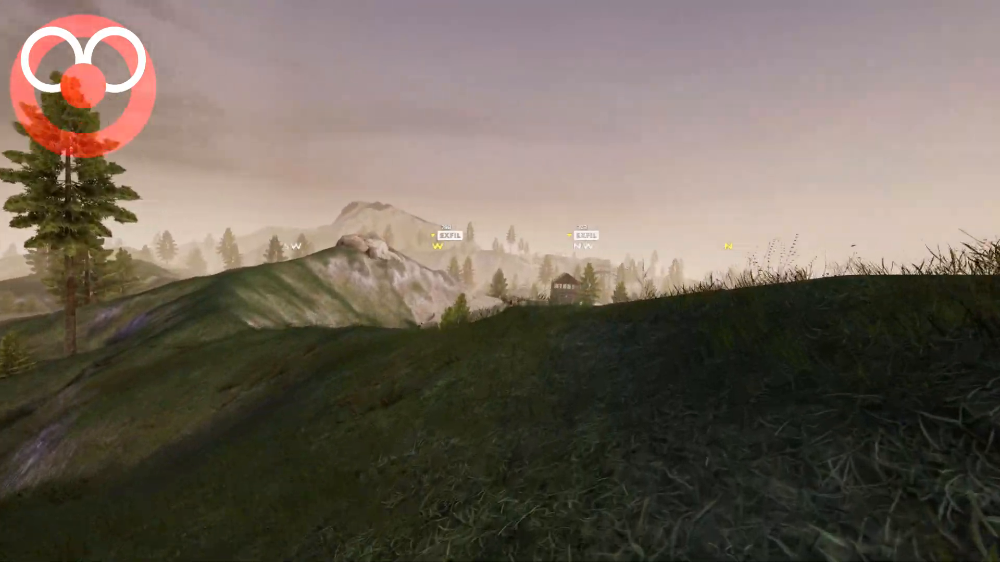
{"action": "mouse_move", "coordinate": [500, 281]}
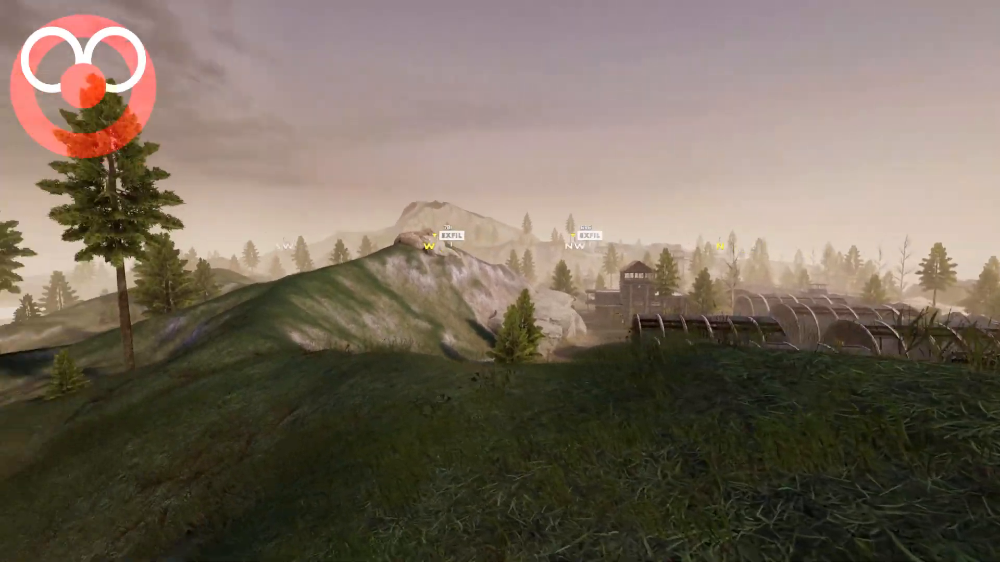
{"action": "mouse_move", "coordinate": [499, 282]}
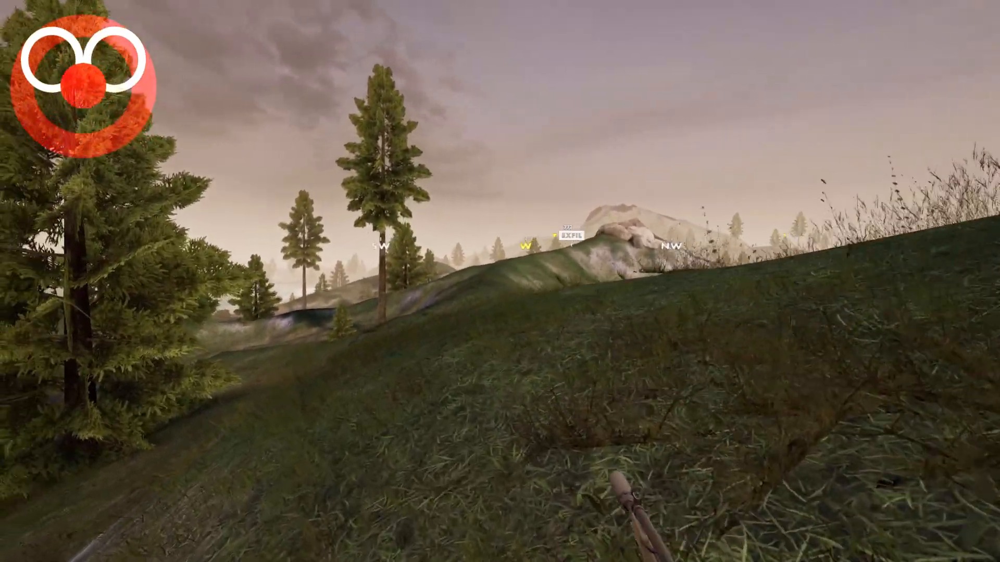
{"action": "mouse_move", "coordinate": [500, 281]}
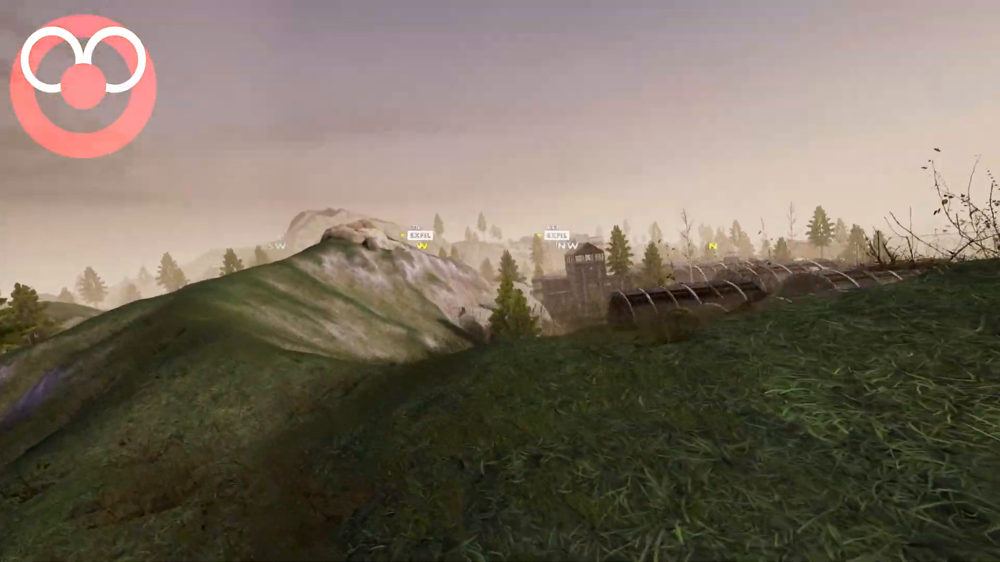
{"action": "mouse_move", "coordinate": [500, 281]}
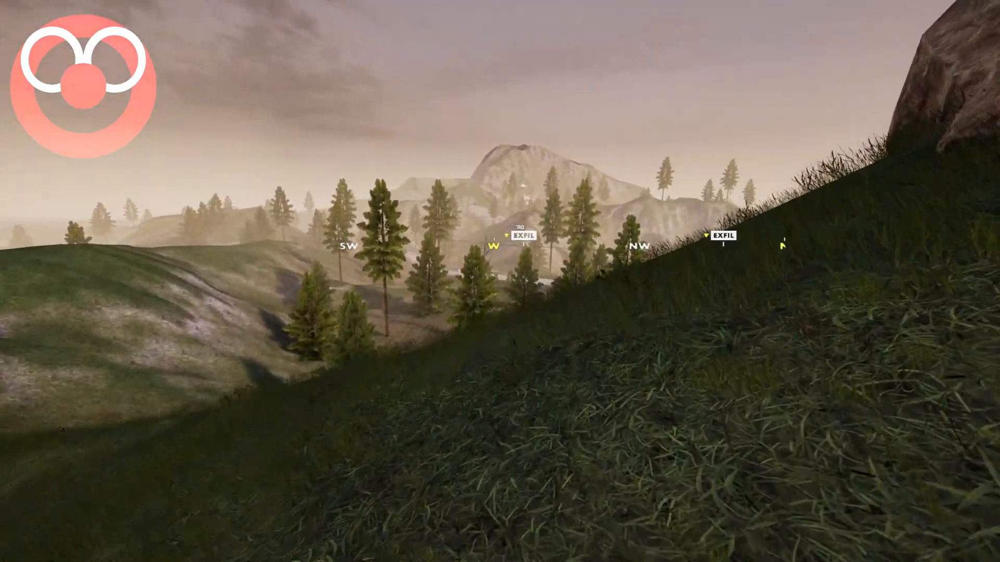
{"action": "mouse_move", "coordinate": [500, 281]}
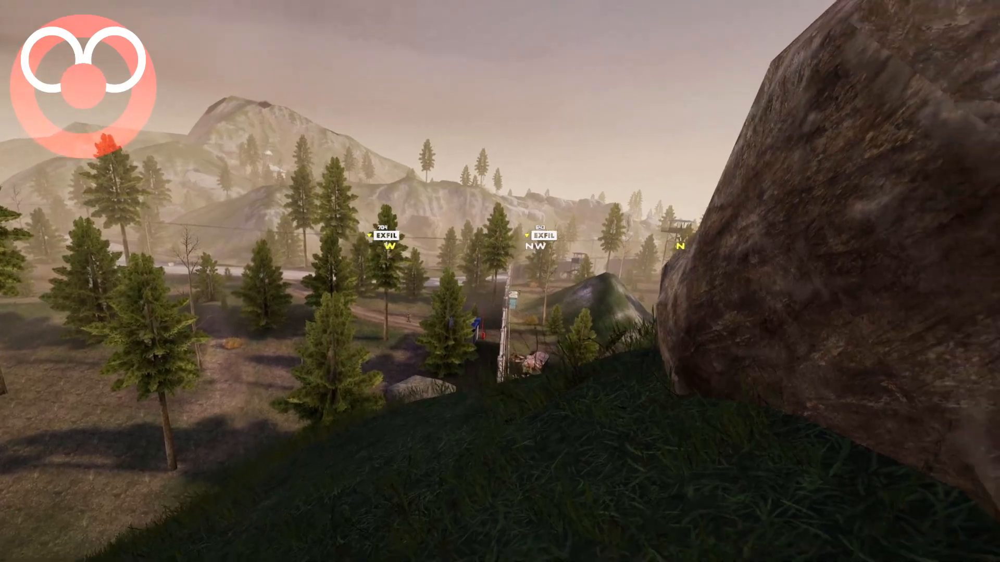
{"action": "mouse_move", "coordinate": [500, 281]}
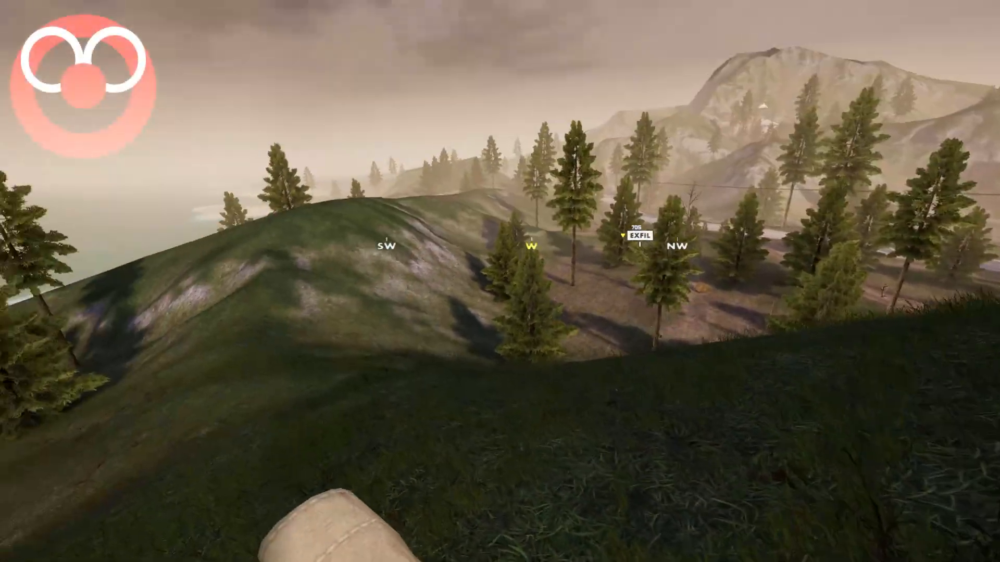
{"action": "mouse_move", "coordinate": [499, 281]}
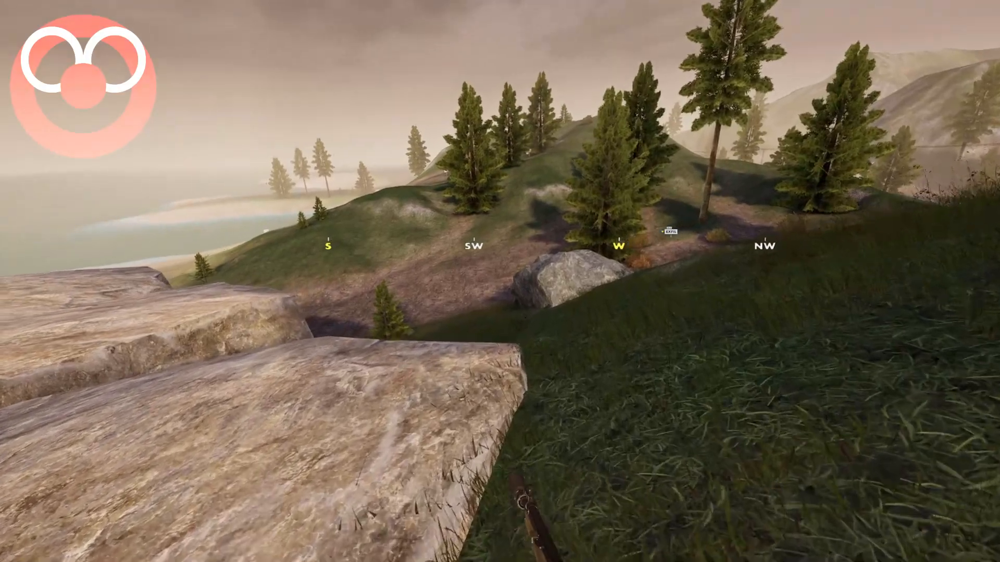
{"action": "mouse_move", "coordinate": [500, 281]}
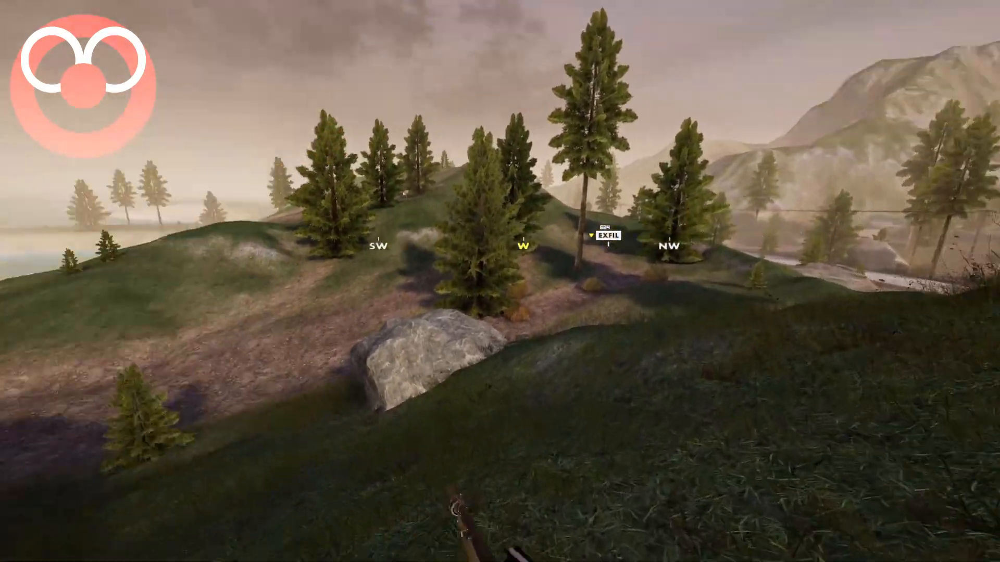
{"action": "mouse_move", "coordinate": [499, 281]}
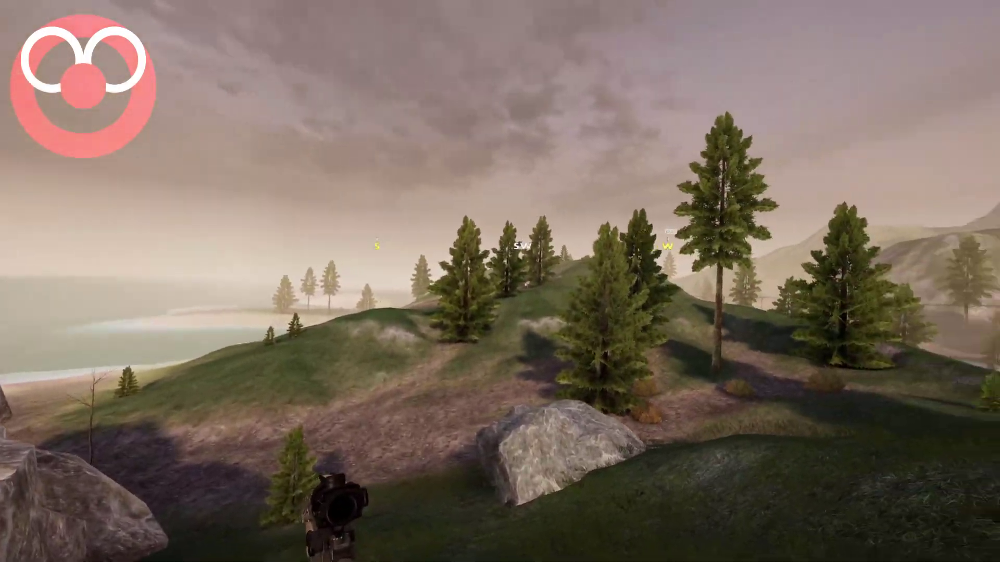
{"action": "mouse_move", "coordinate": [500, 281]}
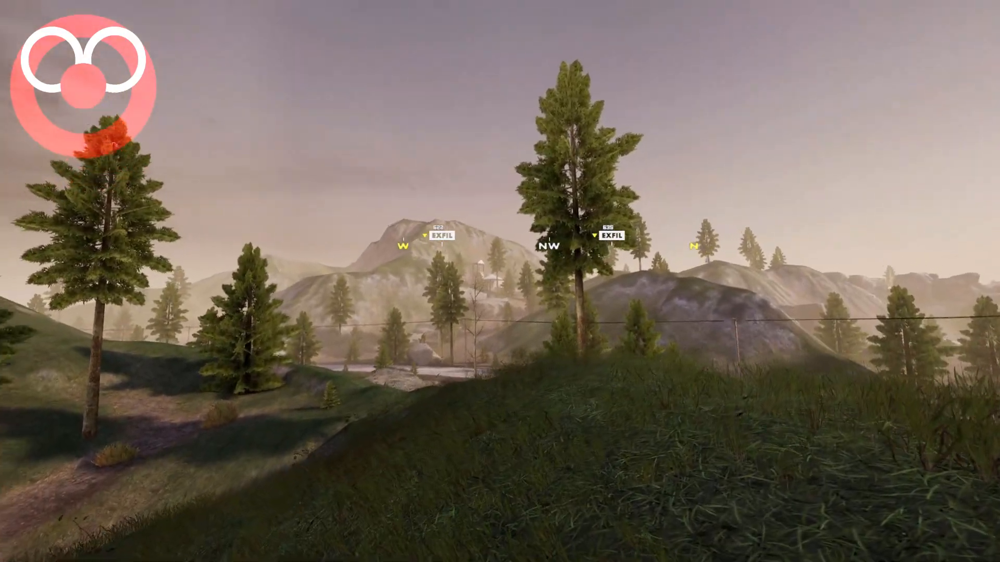
{"action": "mouse_move", "coordinate": [500, 281]}
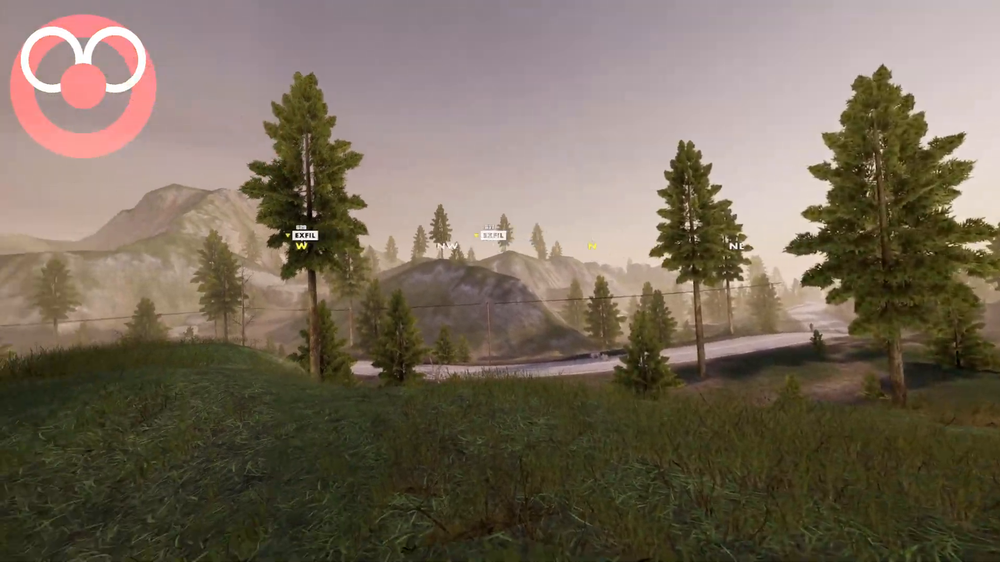
{"action": "mouse_move", "coordinate": [500, 281]}
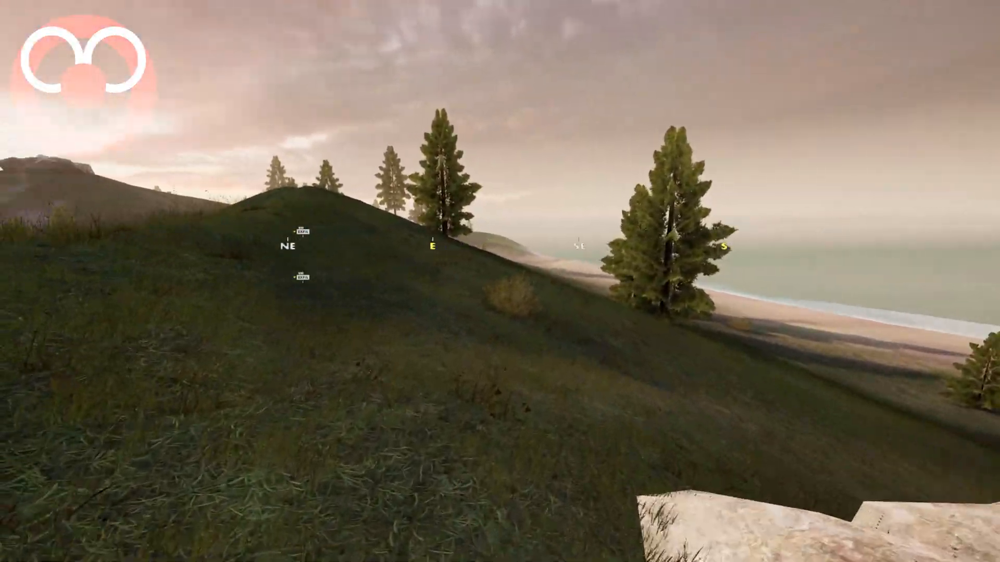
{"action": "mouse_move", "coordinate": [499, 281]}
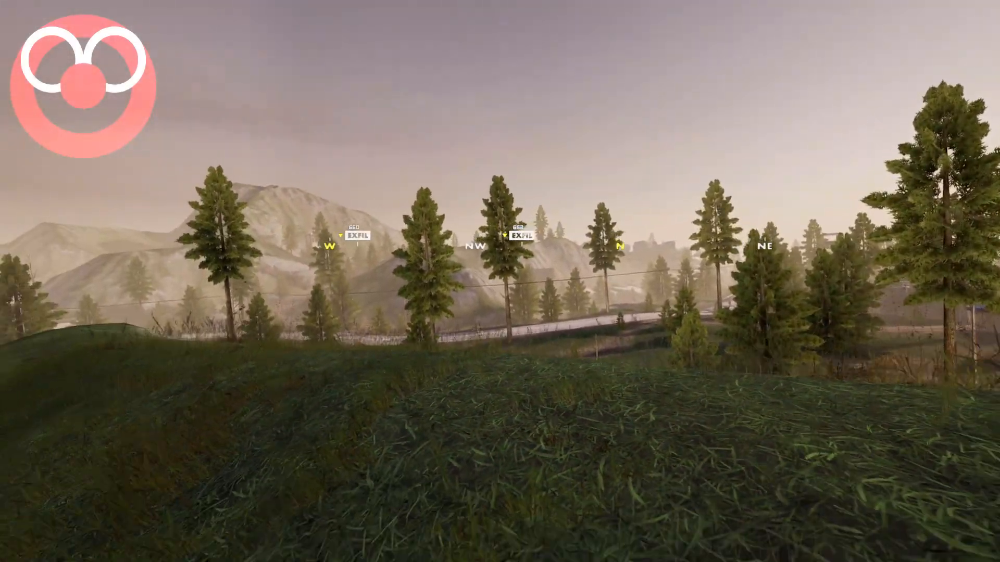
{"action": "mouse_move", "coordinate": [500, 281]}
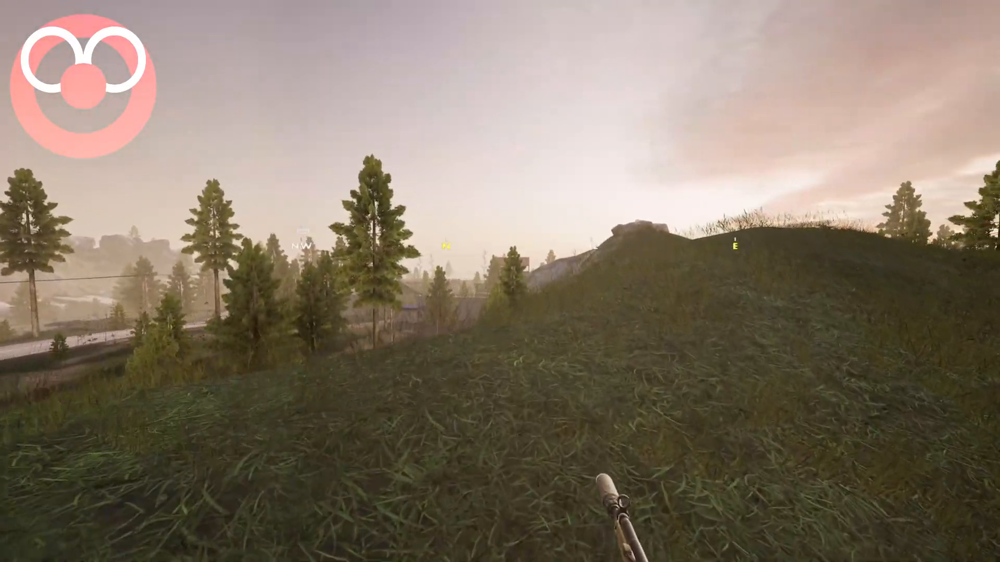
{"action": "mouse_move", "coordinate": [500, 281]}
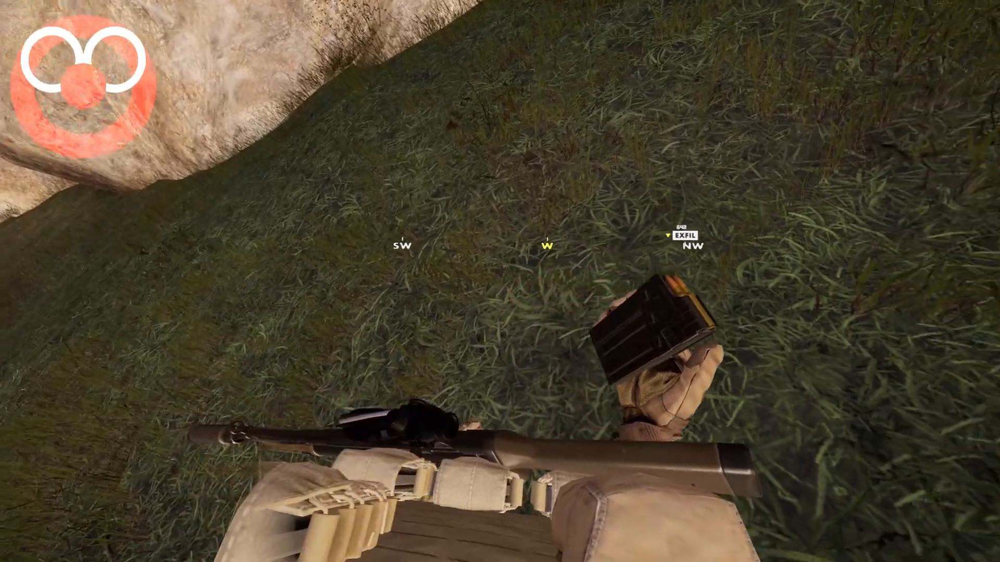
{"action": "mouse_move", "coordinate": [499, 281]}
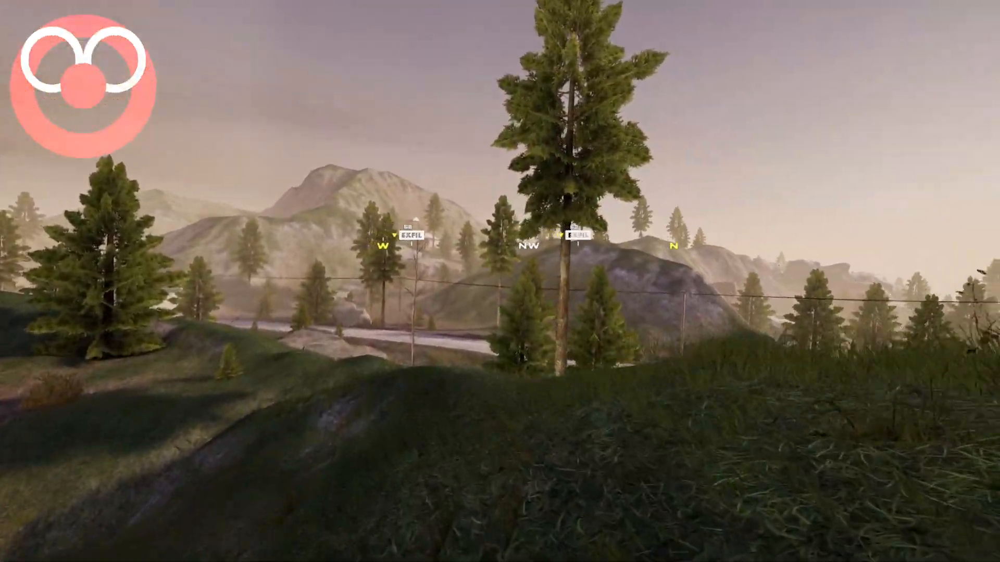
{"action": "mouse_move", "coordinate": [500, 281]}
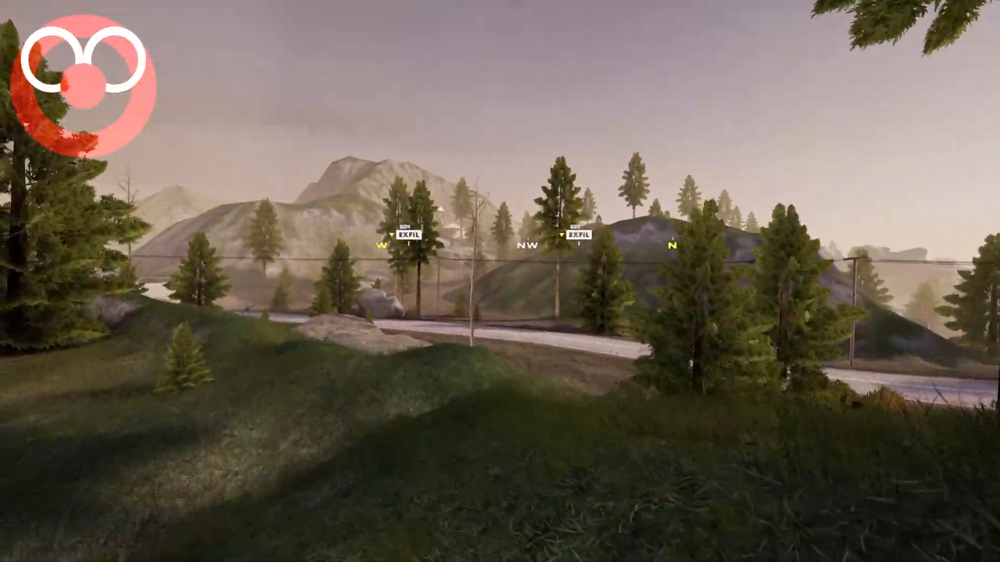
{"action": "mouse_move", "coordinate": [500, 281]}
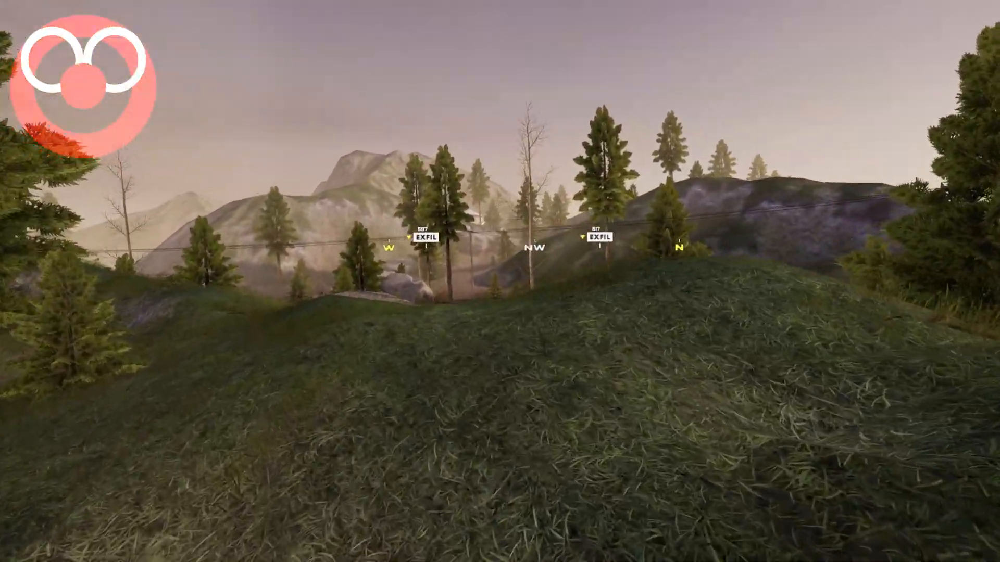
{"action": "mouse_move", "coordinate": [500, 281]}
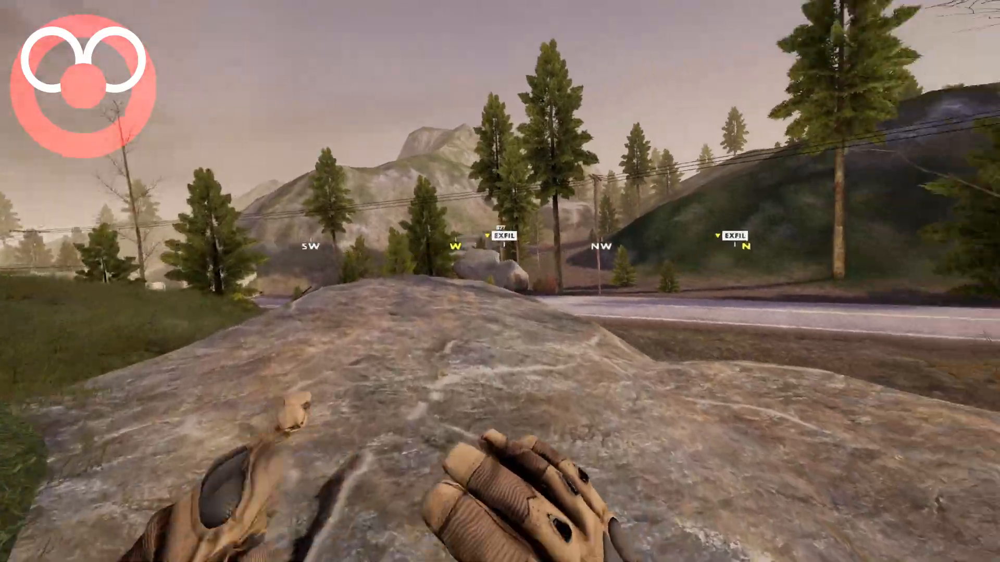
{"action": "mouse_move", "coordinate": [500, 281]}
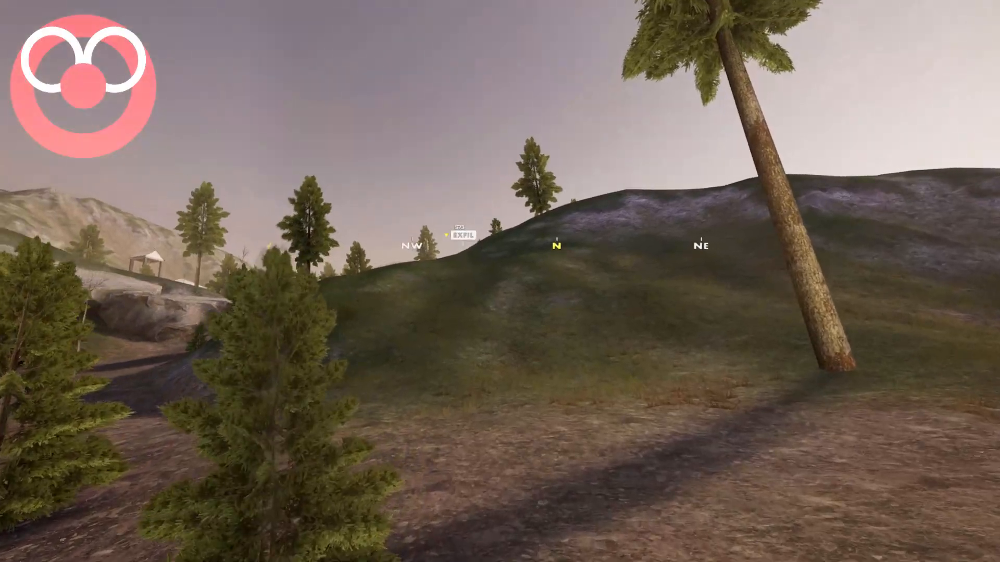
{"action": "mouse_move", "coordinate": [500, 281]}
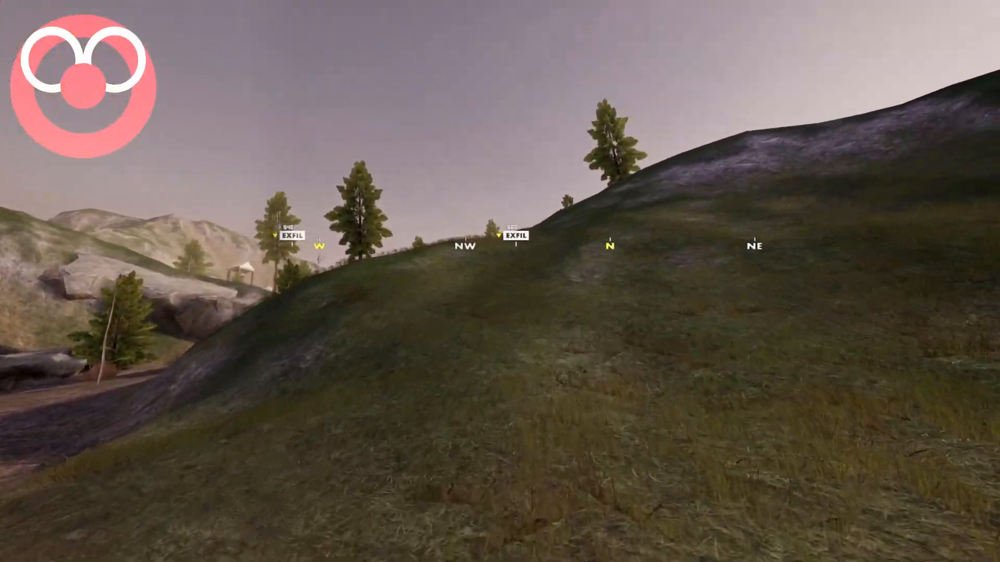
{"action": "mouse_move", "coordinate": [499, 281]}
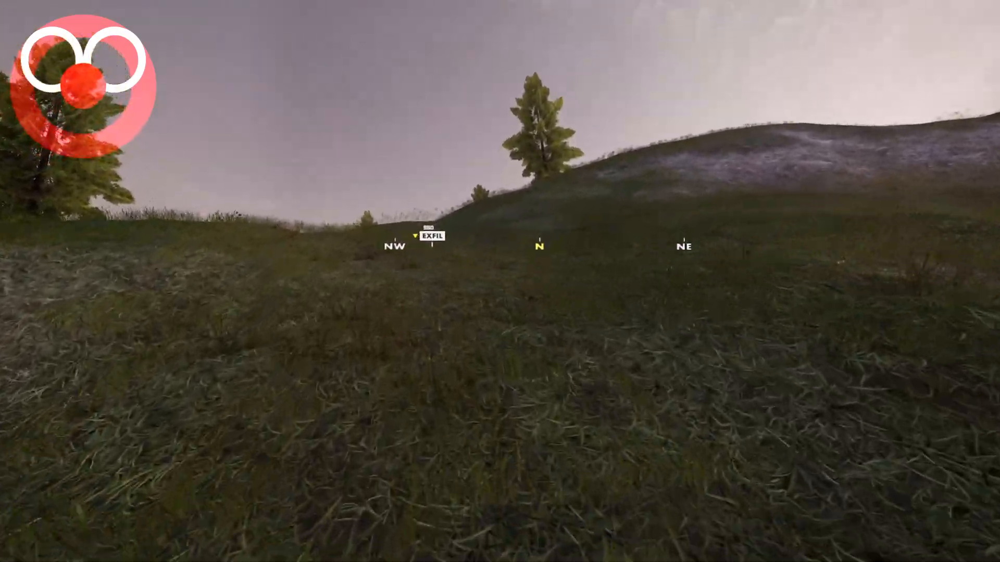
{"action": "mouse_move", "coordinate": [500, 281]}
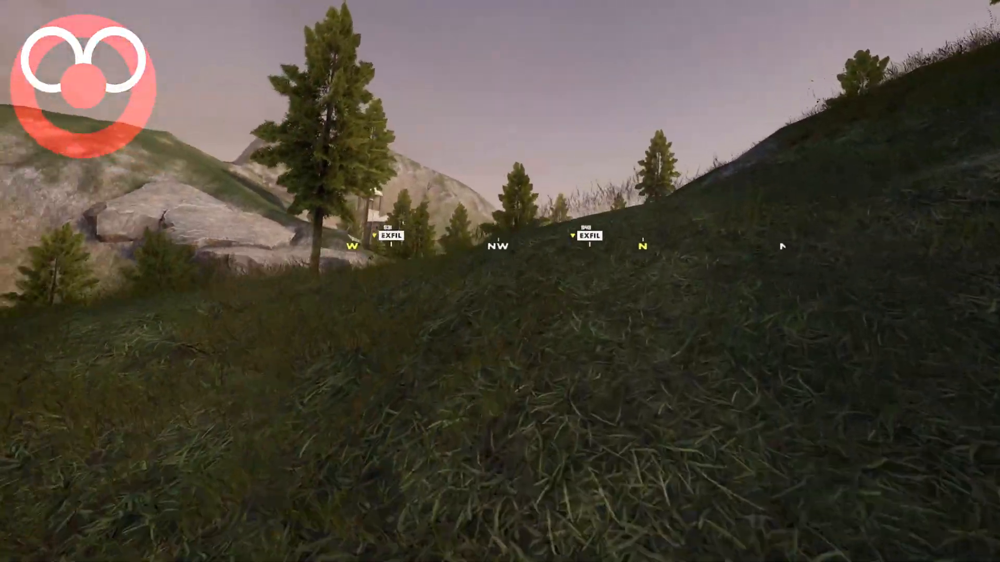
{"action": "mouse_move", "coordinate": [500, 281]}
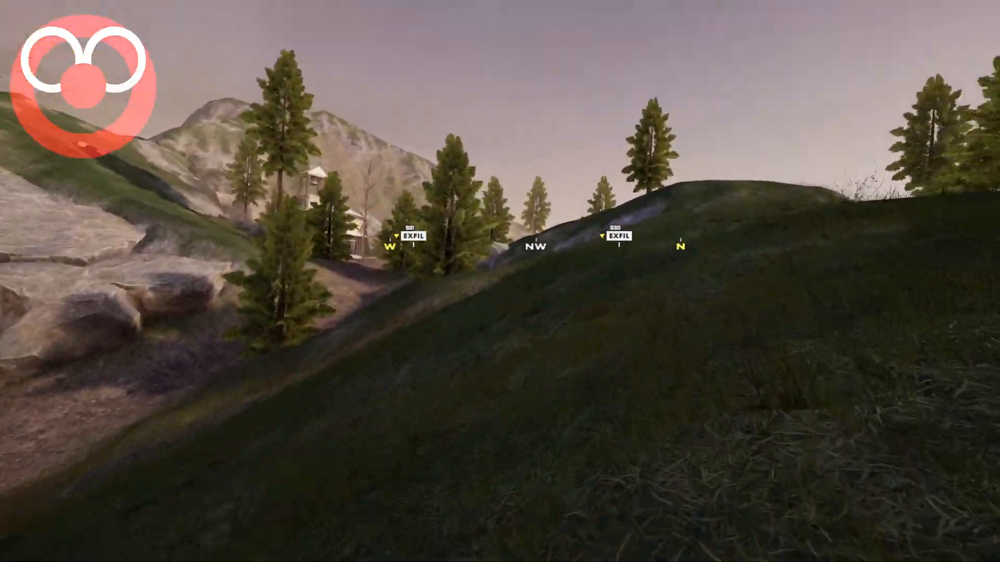
{"action": "mouse_move", "coordinate": [500, 281]}
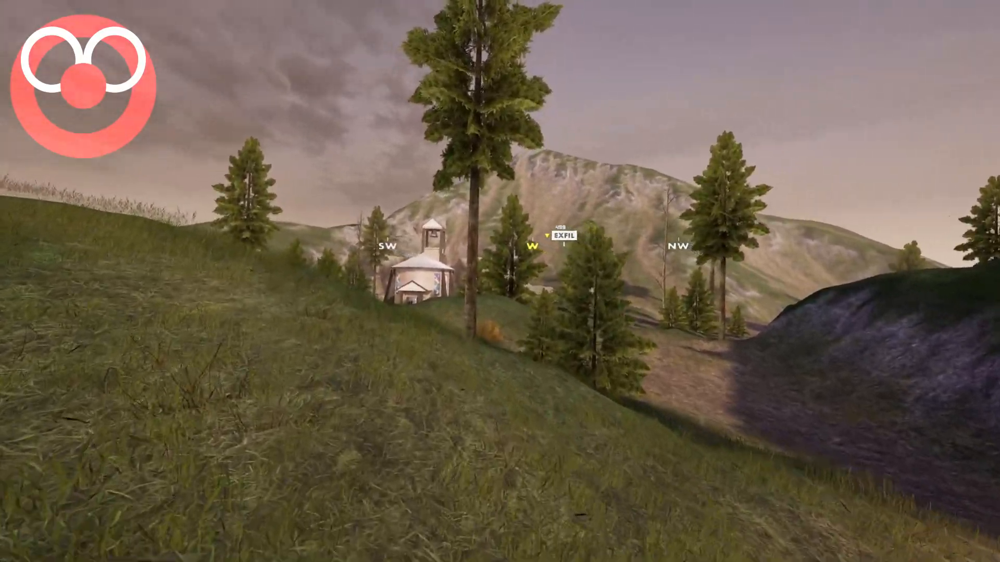
{"action": "mouse_move", "coordinate": [499, 281]}
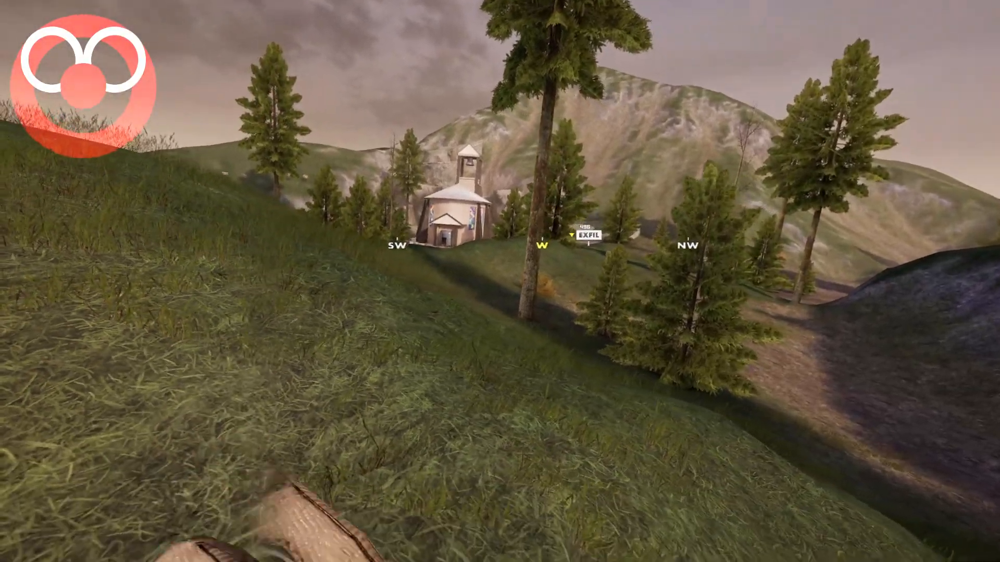
{"action": "mouse_move", "coordinate": [500, 282]}
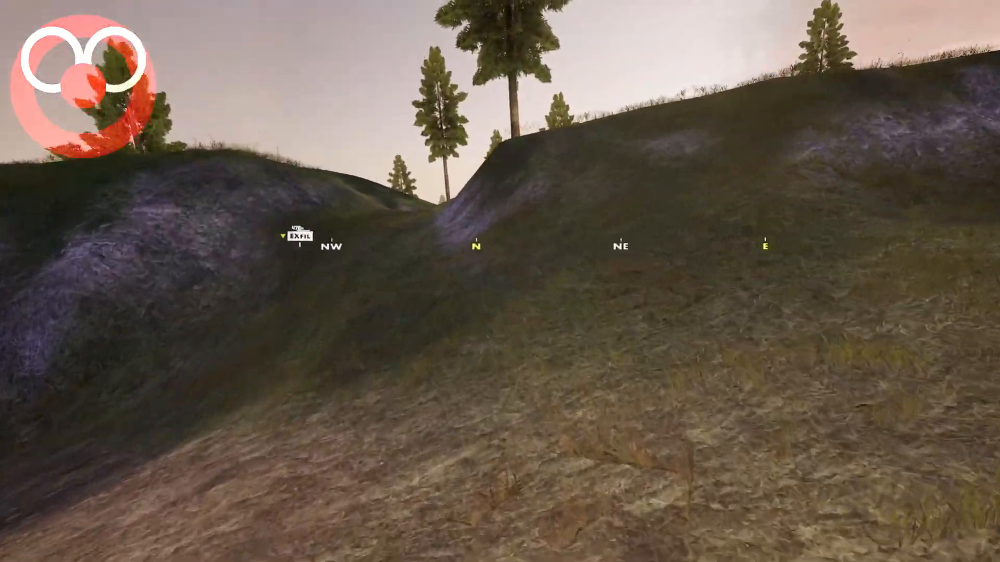
{"action": "mouse_move", "coordinate": [500, 281]}
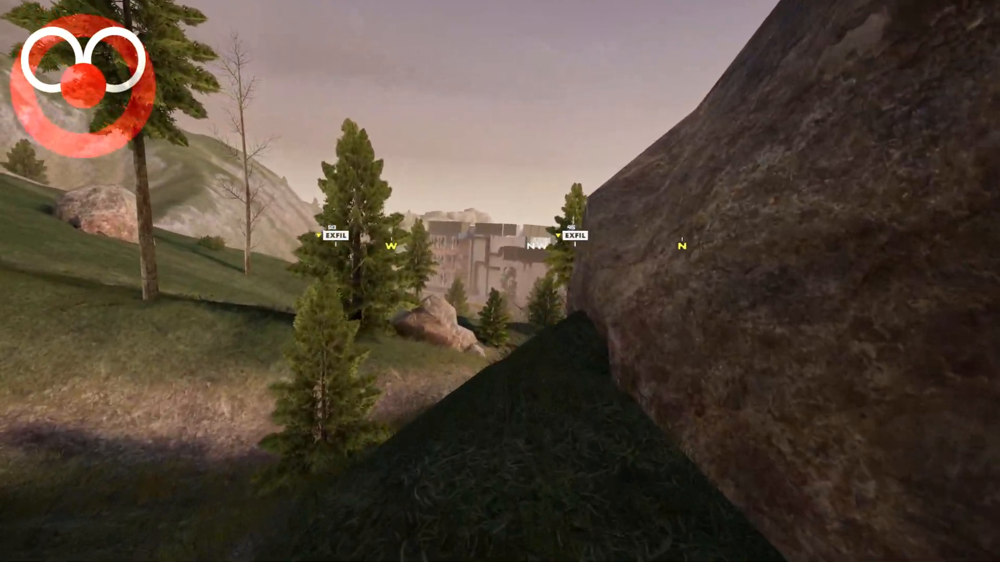
{"action": "mouse_move", "coordinate": [500, 281]}
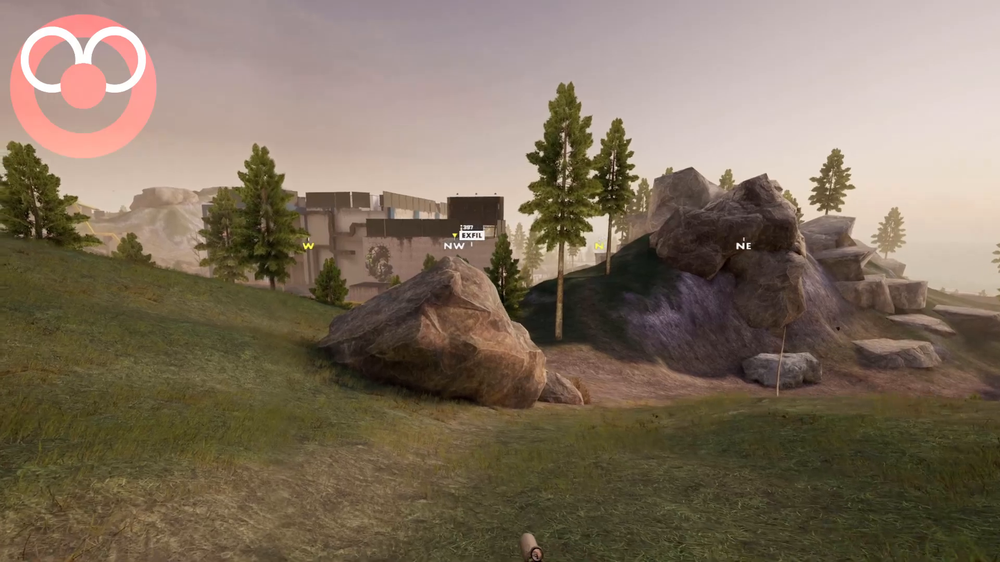
{"action": "mouse_move", "coordinate": [500, 281]}
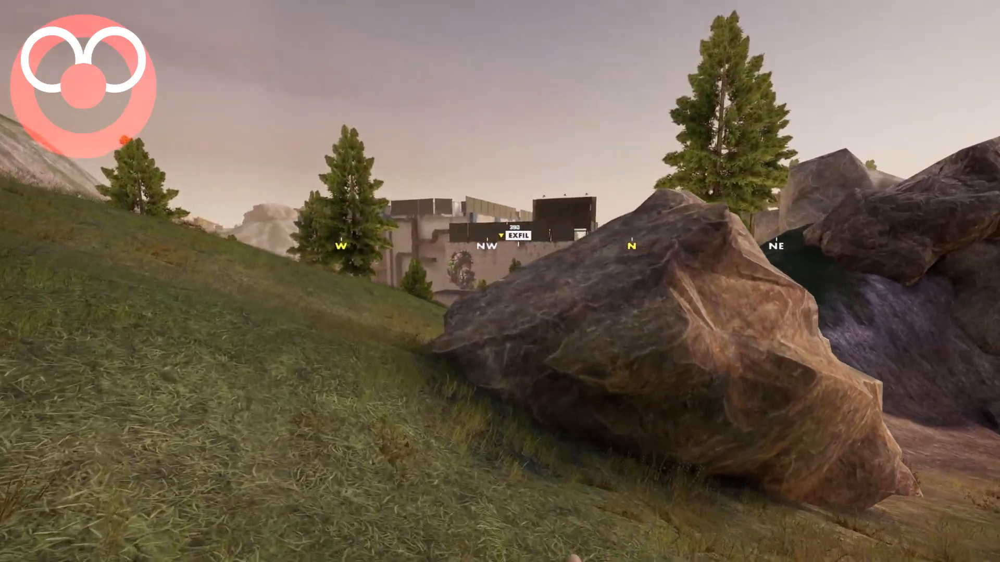
{"action": "mouse_move", "coordinate": [500, 281]}
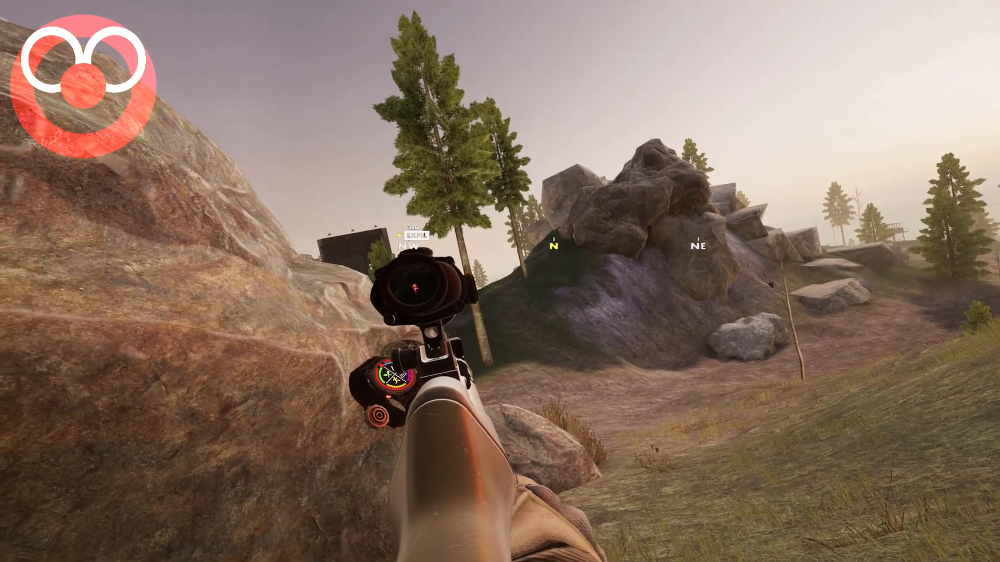
{"action": "mouse_move", "coordinate": [500, 282]}
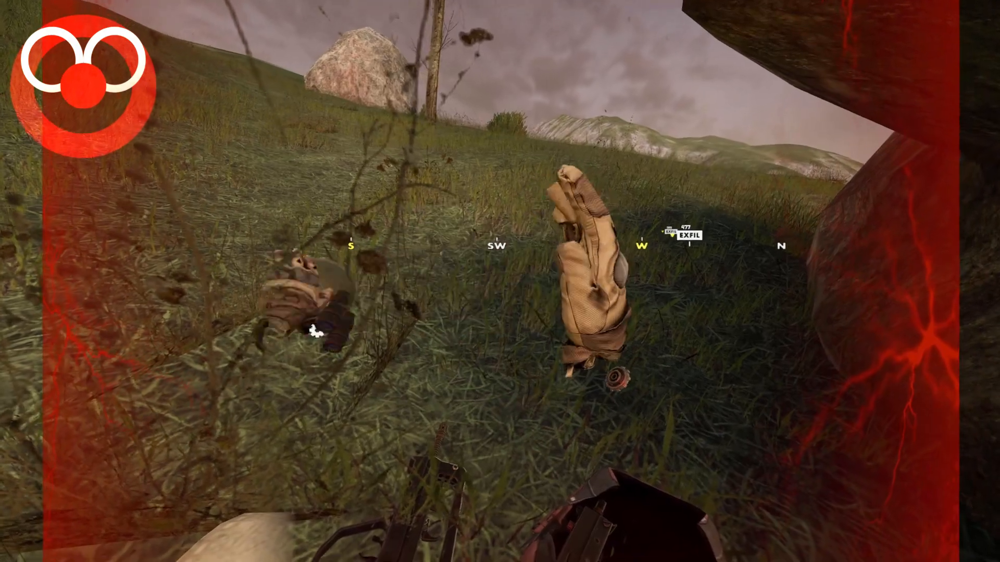
{"action": "mouse_move", "coordinate": [500, 281]}
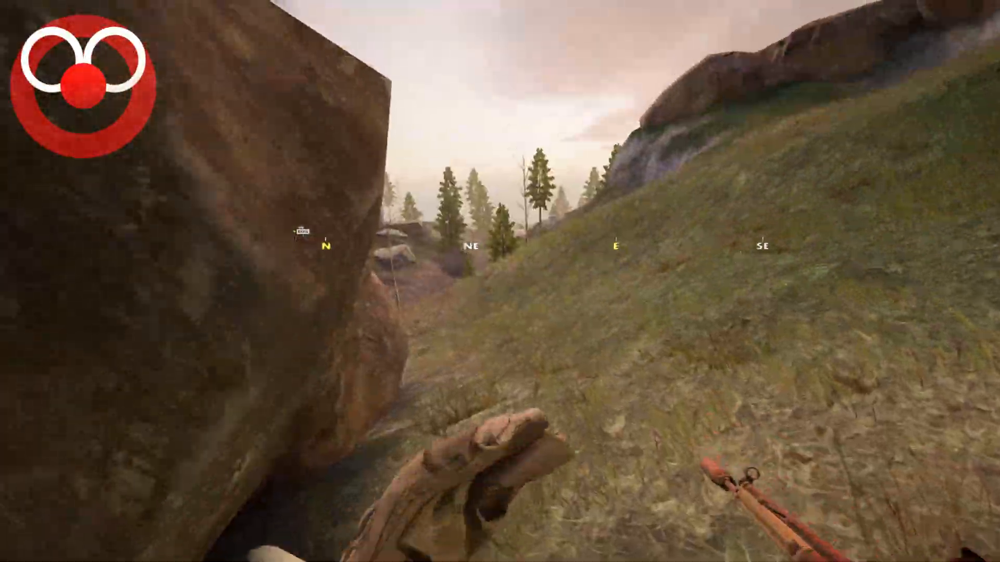
{"action": "mouse_move", "coordinate": [500, 281]}
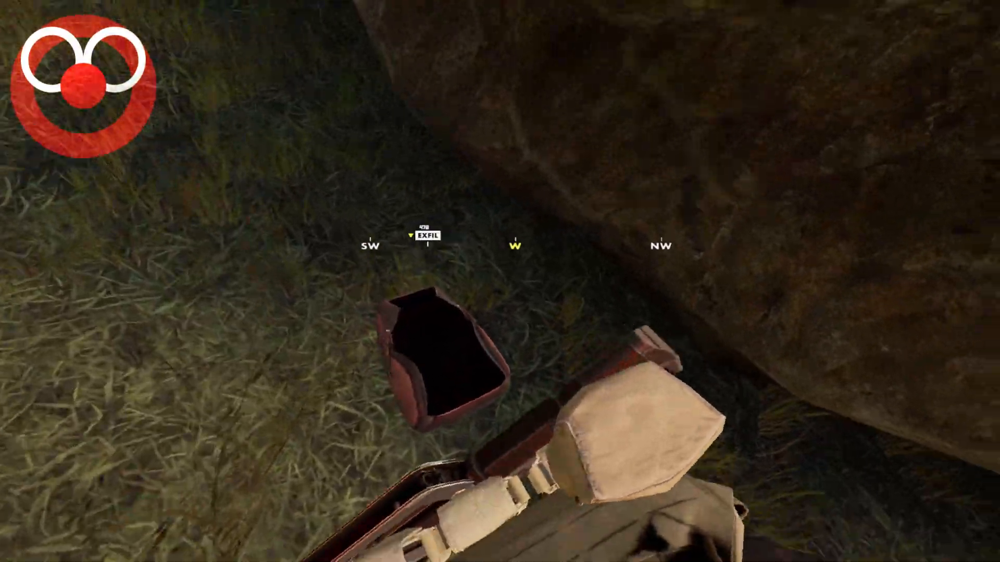
{"action": "mouse_move", "coordinate": [500, 281]}
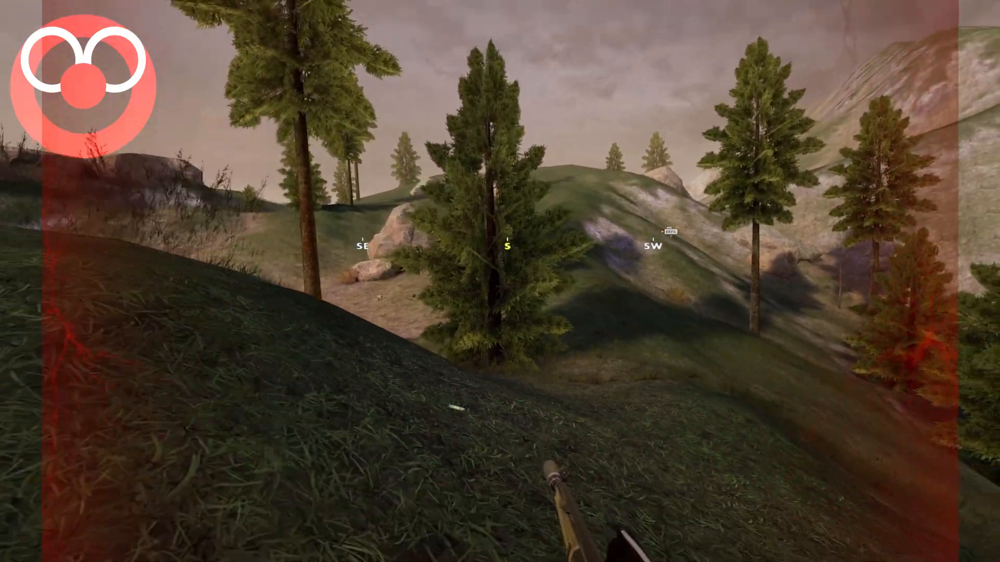
{"action": "mouse_move", "coordinate": [500, 281]}
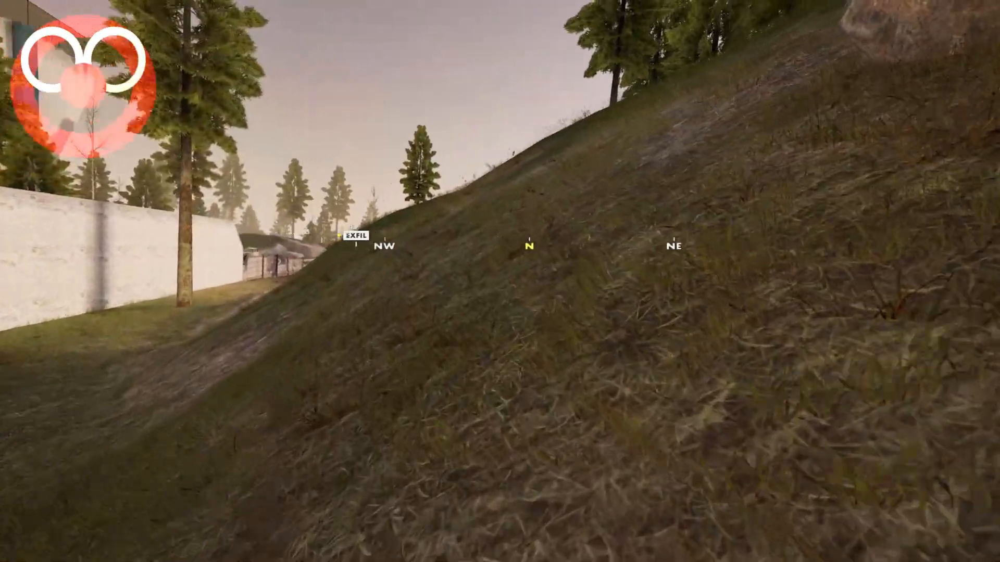
{"action": "mouse_move", "coordinate": [500, 281]}
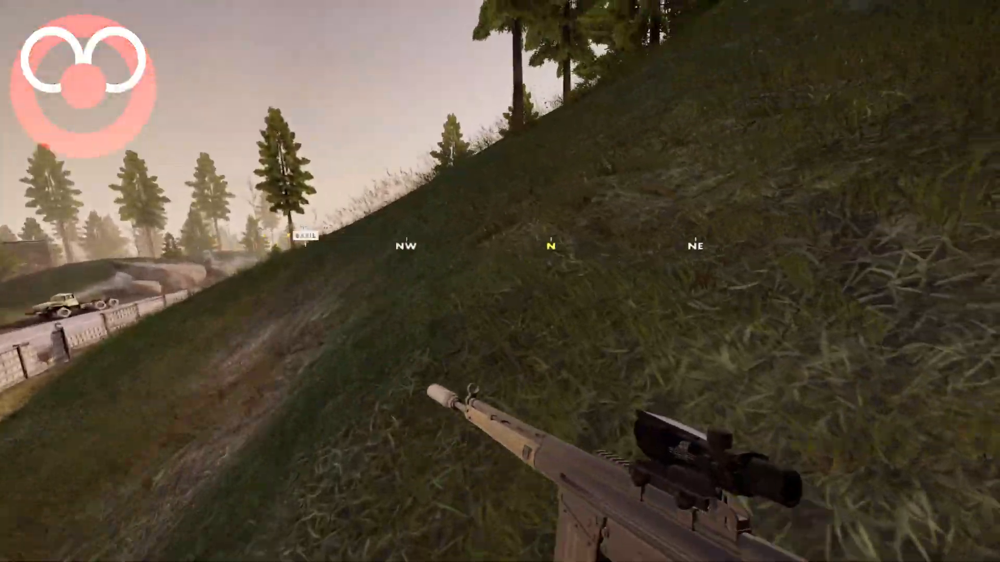
{"action": "mouse_move", "coordinate": [500, 281]}
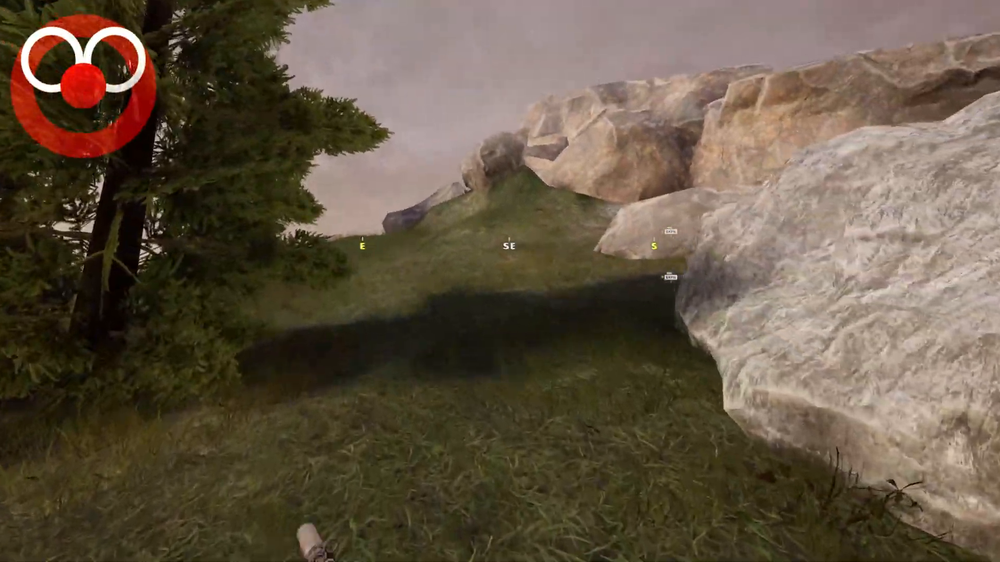
{"action": "mouse_move", "coordinate": [500, 281]}
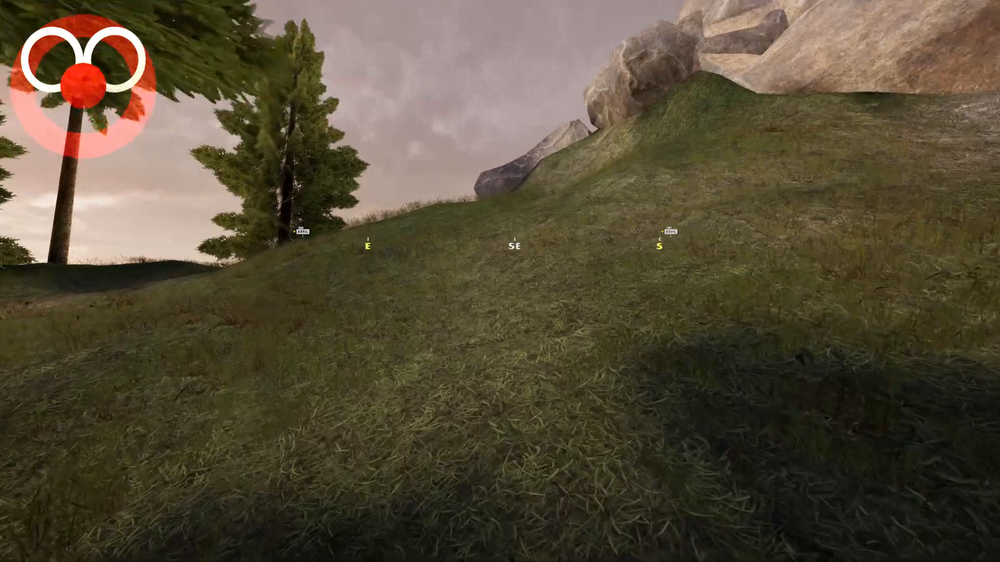
{"action": "mouse_move", "coordinate": [500, 281]}
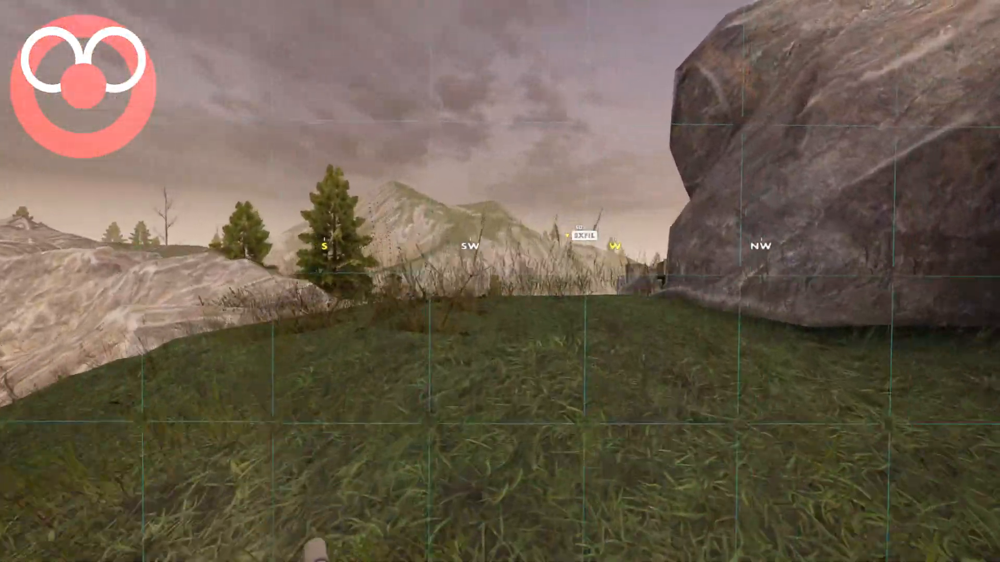
{"action": "mouse_move", "coordinate": [500, 281]}
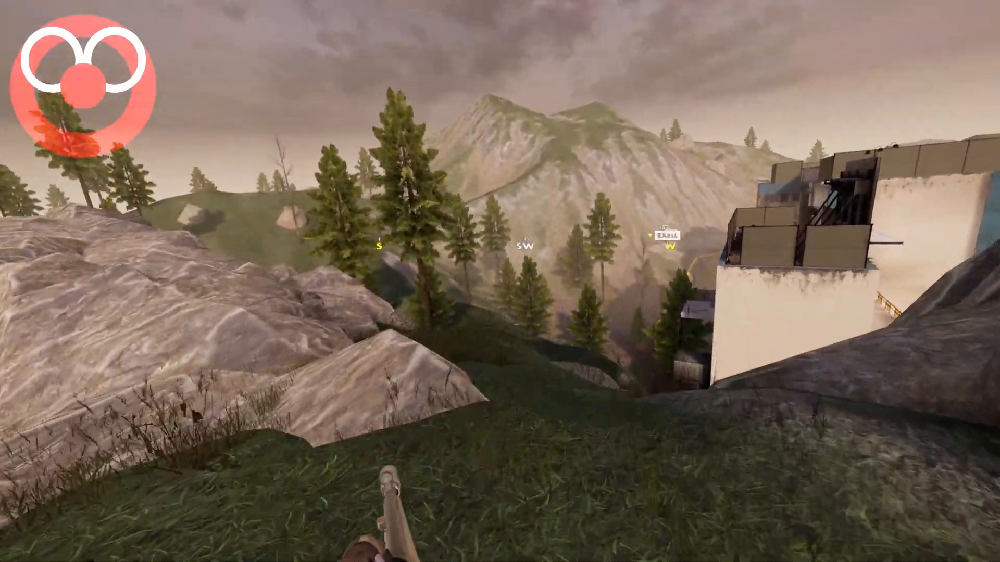
{"action": "mouse_move", "coordinate": [499, 281]}
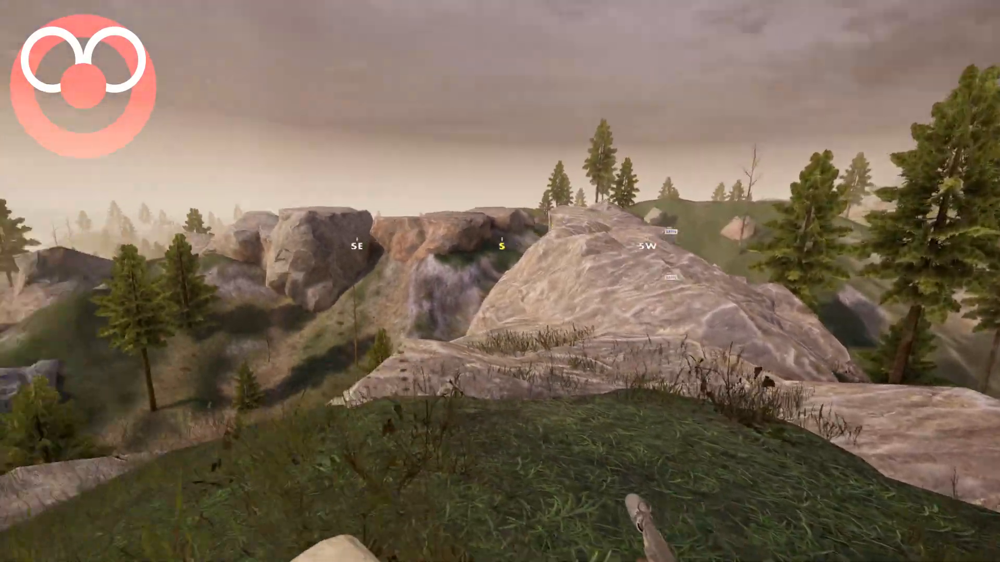
{"action": "mouse_move", "coordinate": [500, 281]}
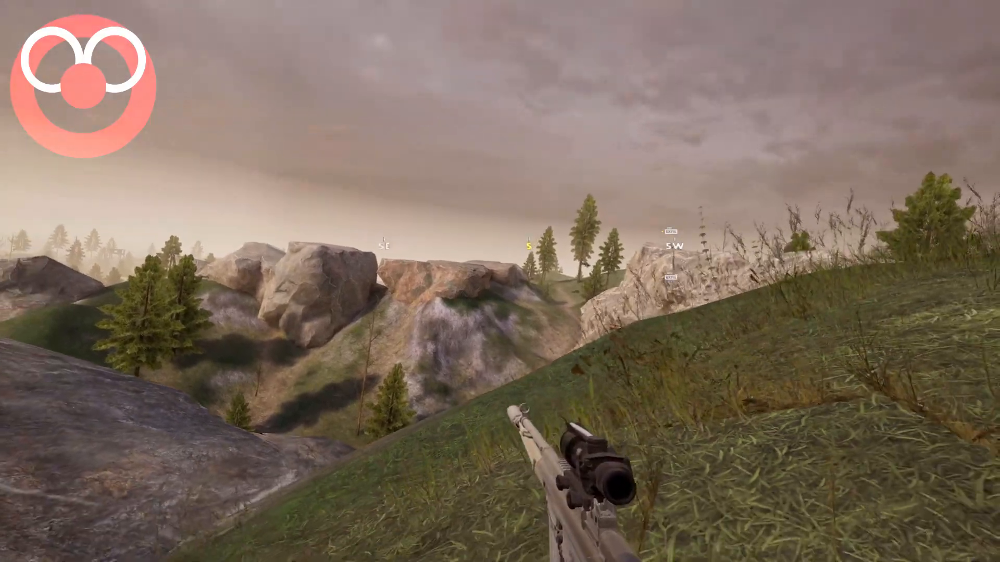
{"action": "mouse_move", "coordinate": [500, 281]}
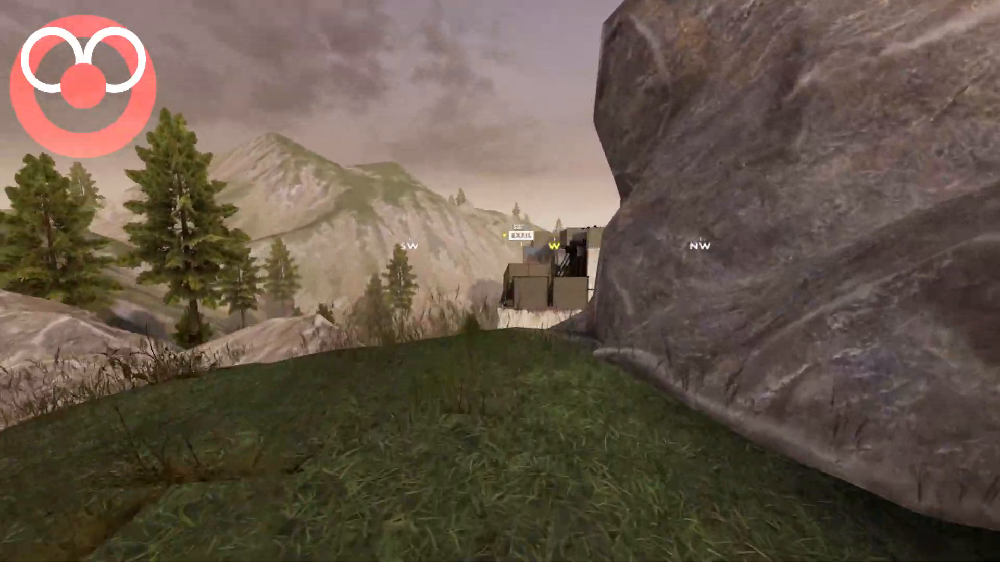
{"action": "mouse_move", "coordinate": [500, 281]}
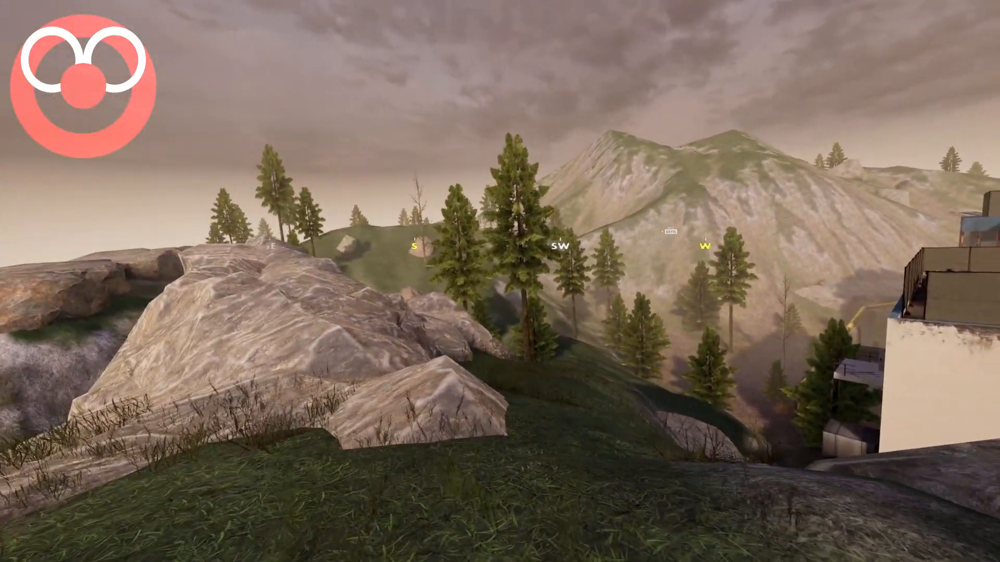
{"action": "mouse_move", "coordinate": [500, 281]}
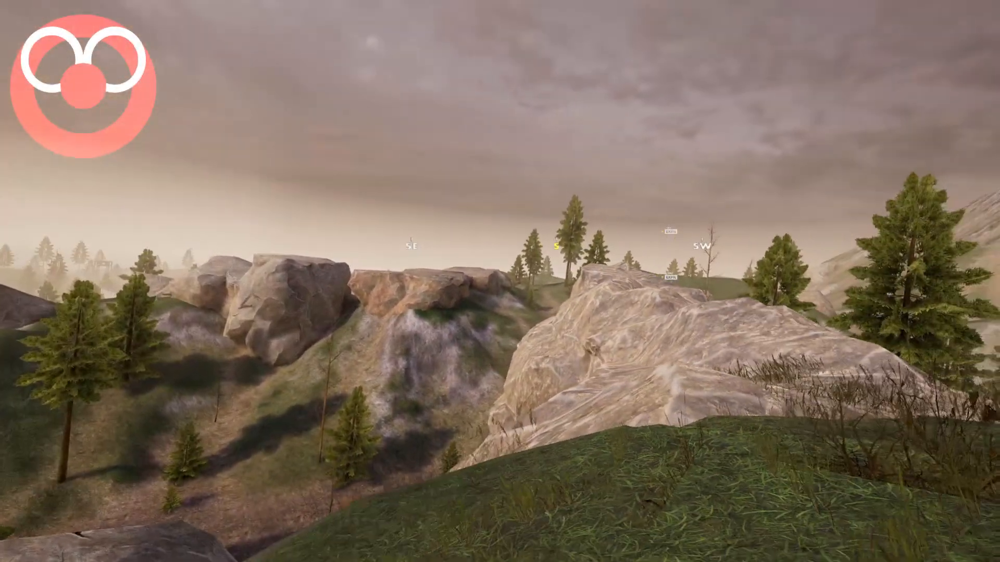
{"action": "mouse_move", "coordinate": [500, 281]}
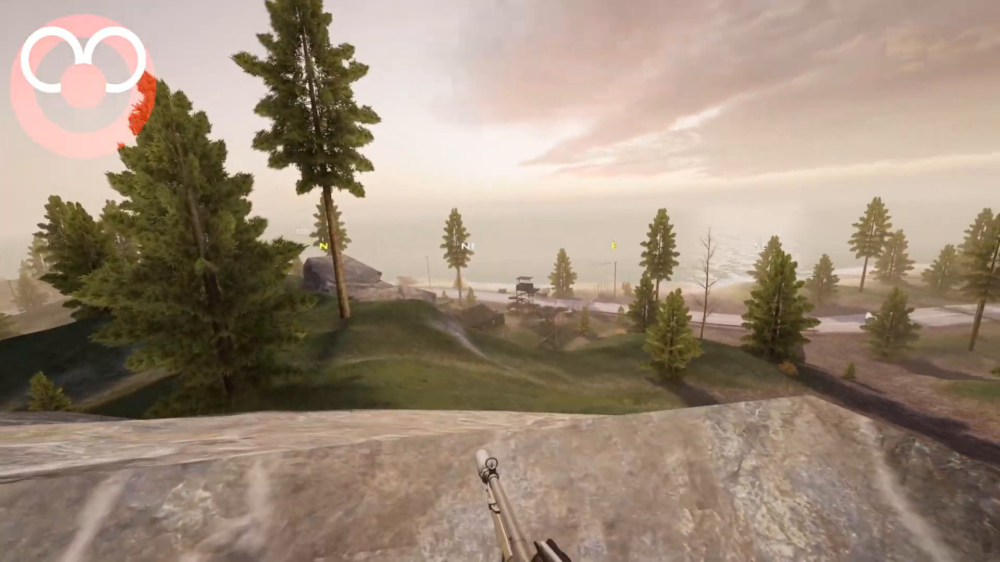
{"action": "right_click", "coordinate": [500, 282]}
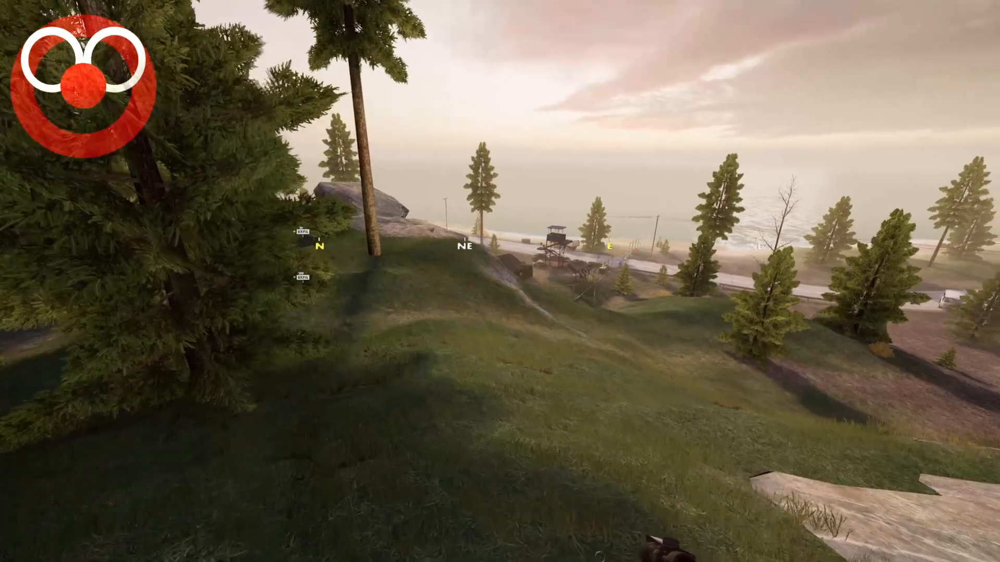
{"action": "mouse_move", "coordinate": [500, 281]}
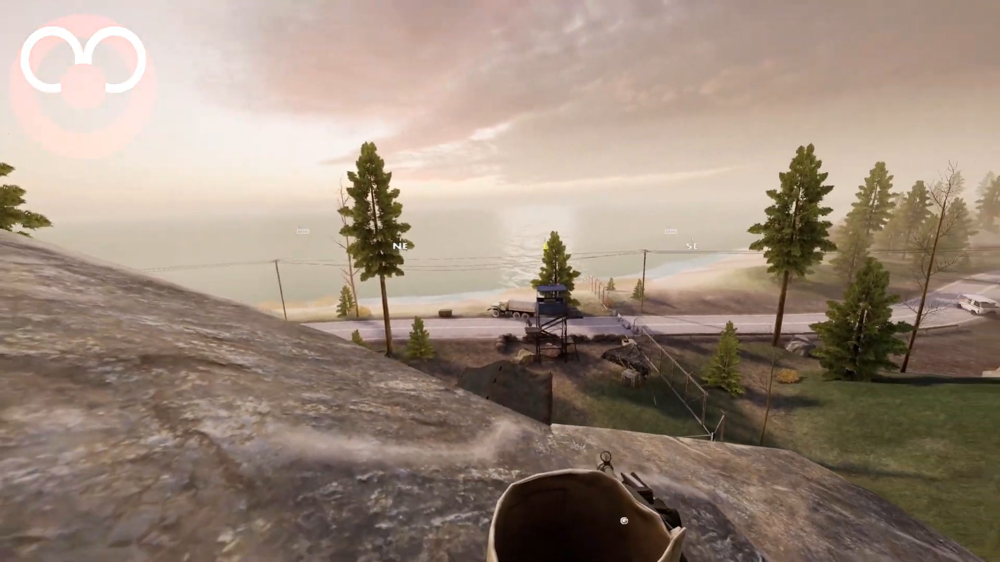
{"action": "mouse_move", "coordinate": [500, 281]}
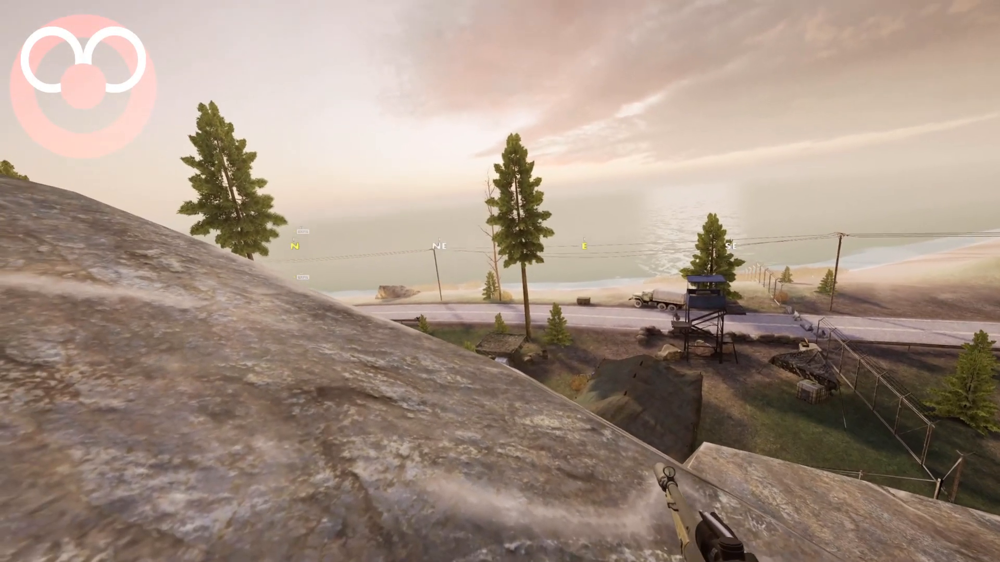
{"action": "mouse_move", "coordinate": [499, 281]}
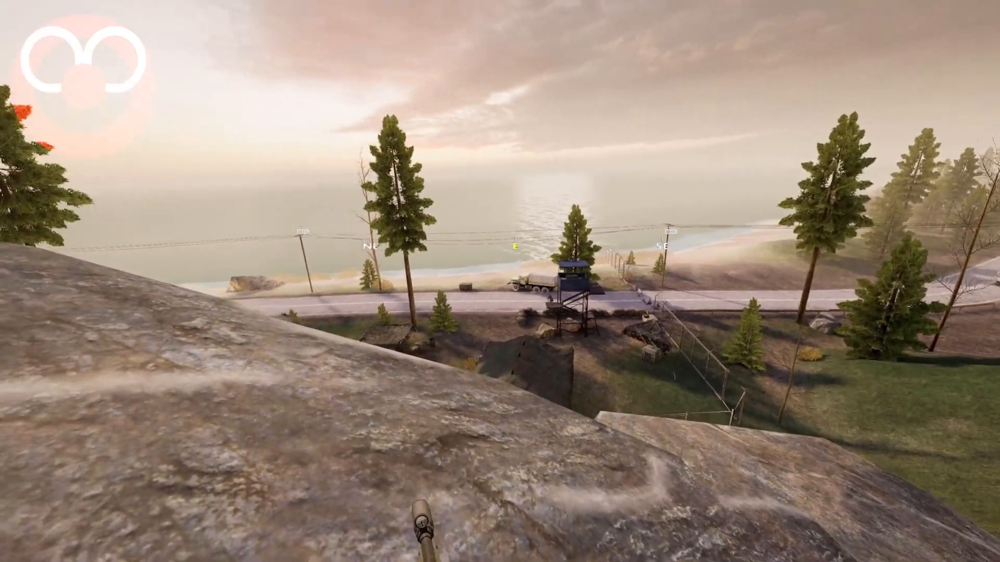
{"action": "mouse_move", "coordinate": [500, 281]}
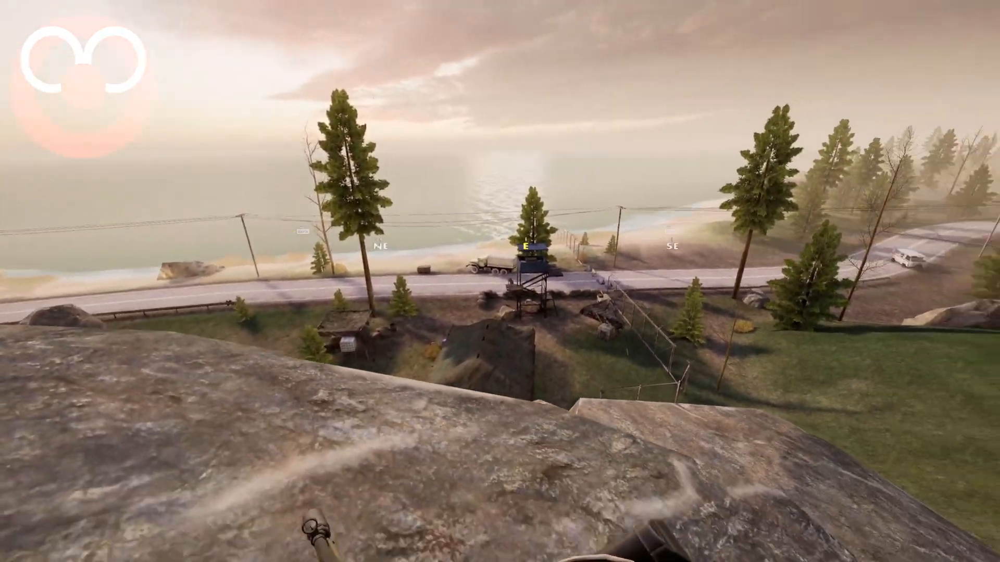
{"action": "mouse_move", "coordinate": [499, 281]}
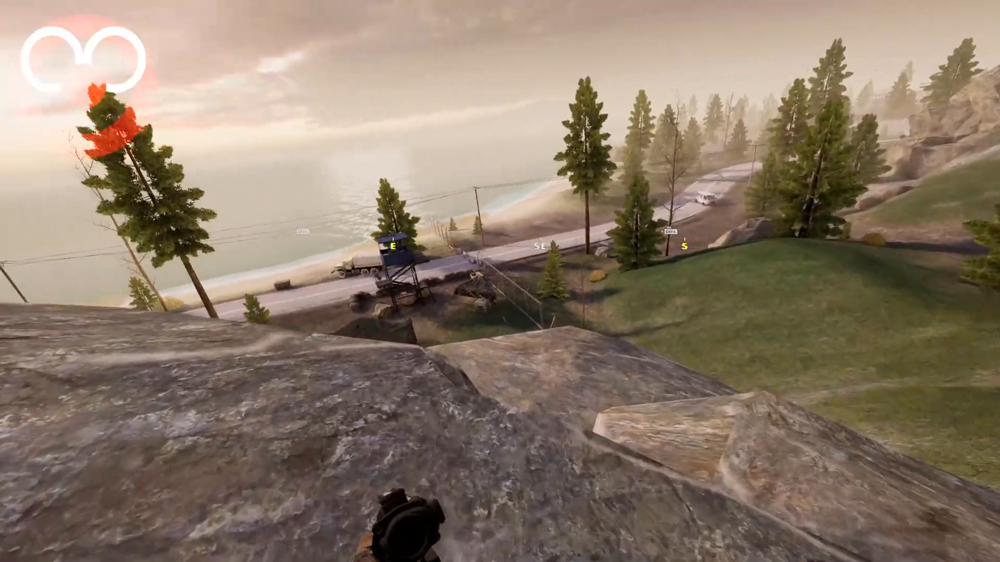
{"action": "mouse_move", "coordinate": [500, 281]}
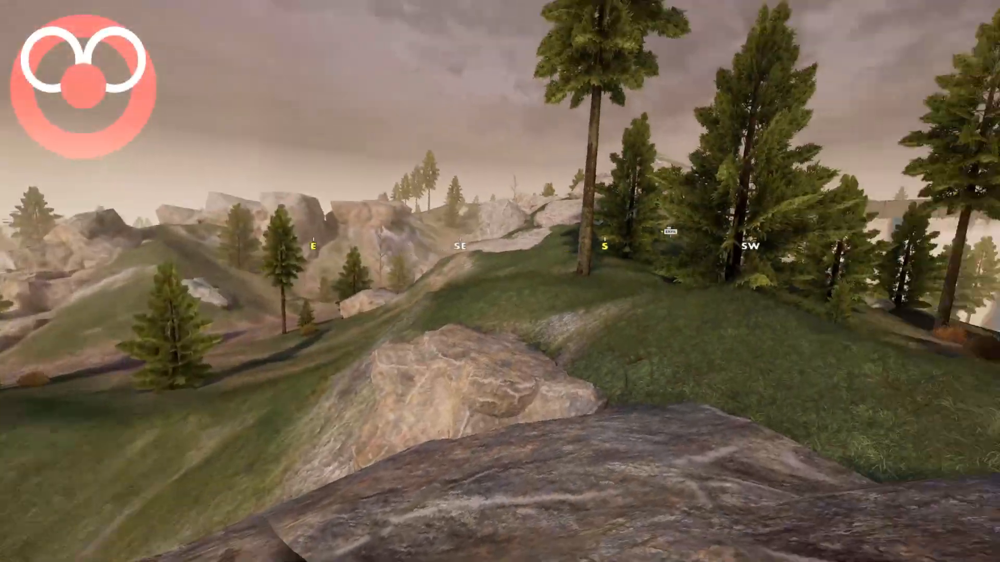
{"action": "mouse_move", "coordinate": [500, 281]}
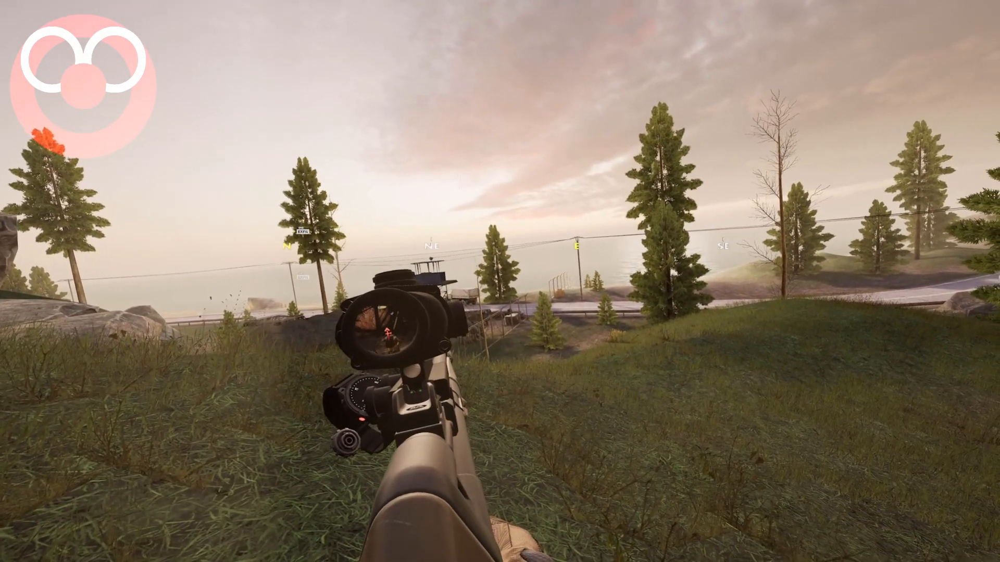
{"action": "mouse_move", "coordinate": [500, 282]}
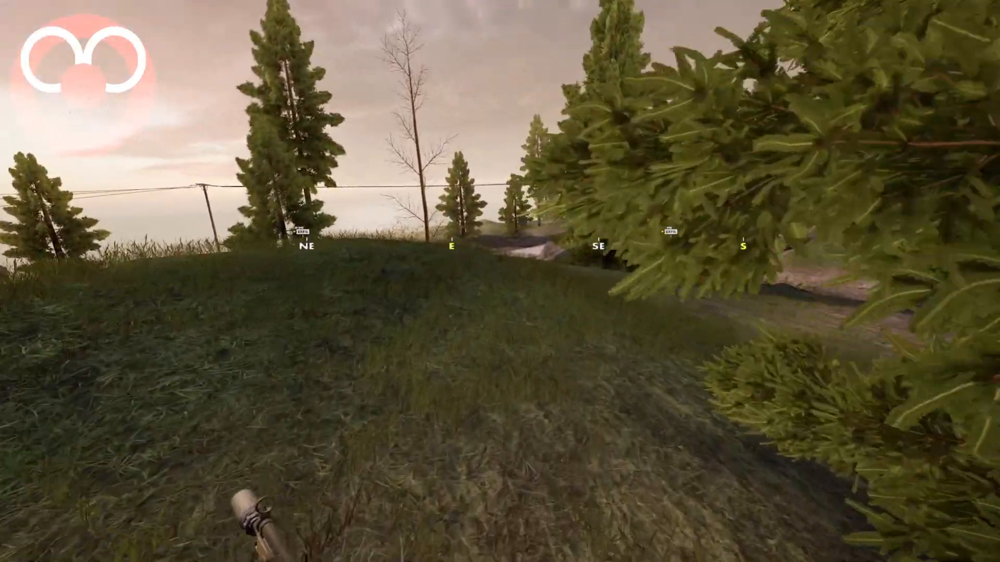
{"action": "mouse_move", "coordinate": [500, 281]}
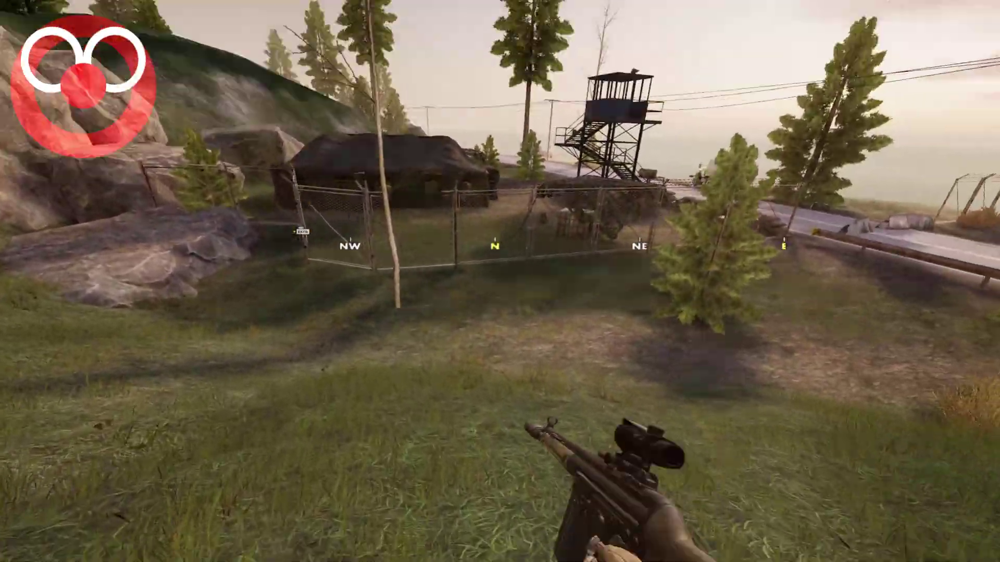
{"action": "mouse_move", "coordinate": [499, 281]}
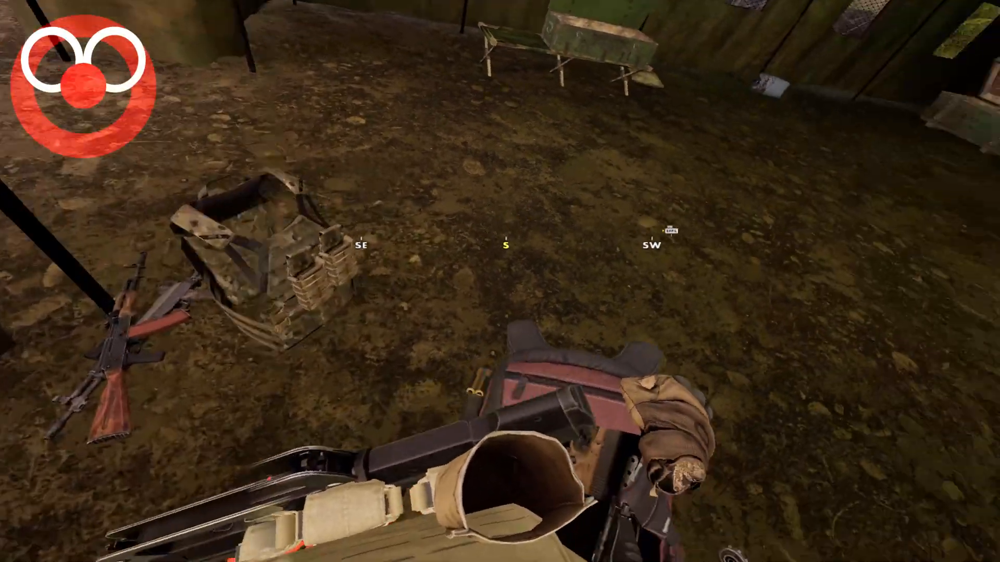
{"action": "mouse_move", "coordinate": [500, 281]}
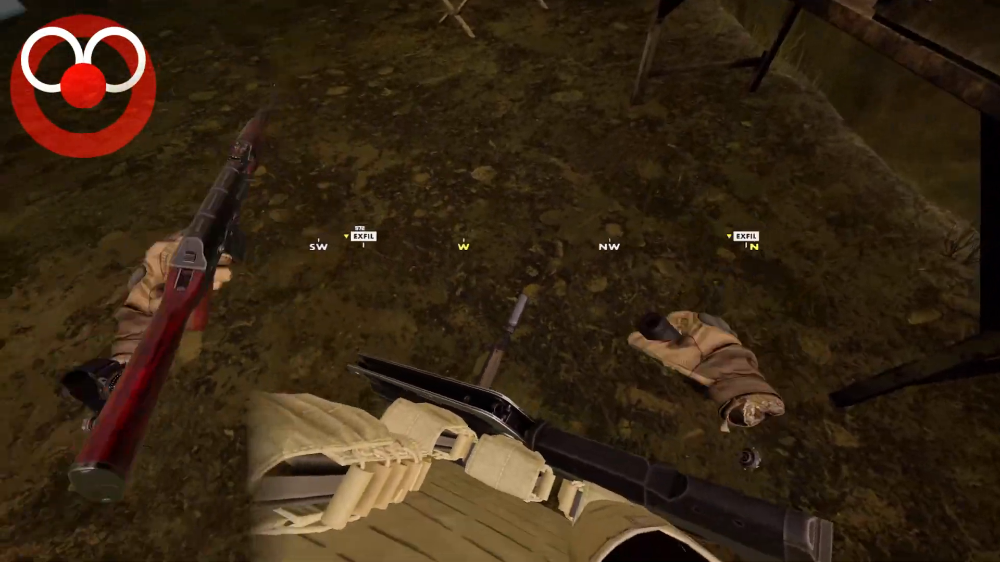
{"action": "mouse_move", "coordinate": [500, 281]}
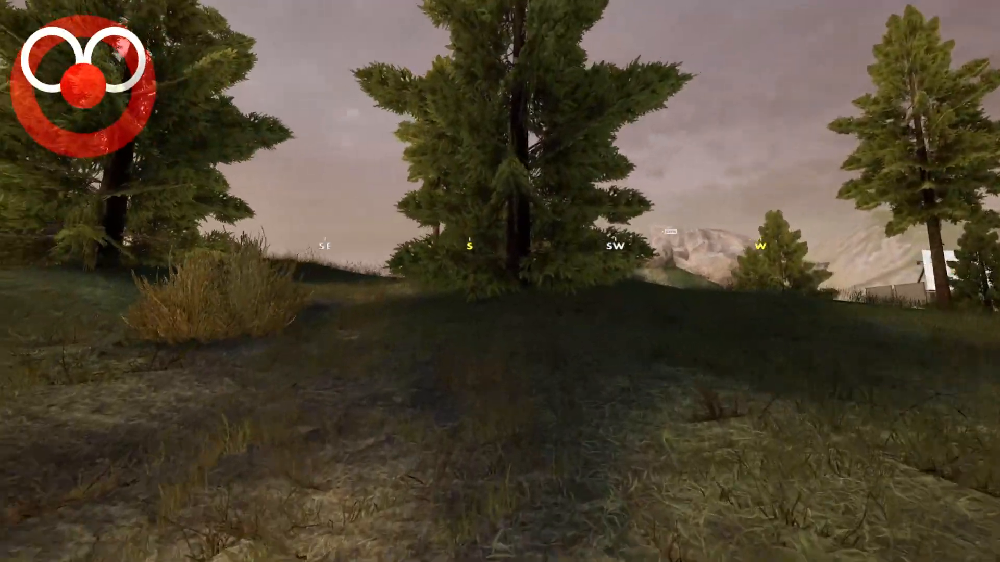
{"action": "mouse_move", "coordinate": [500, 281]}
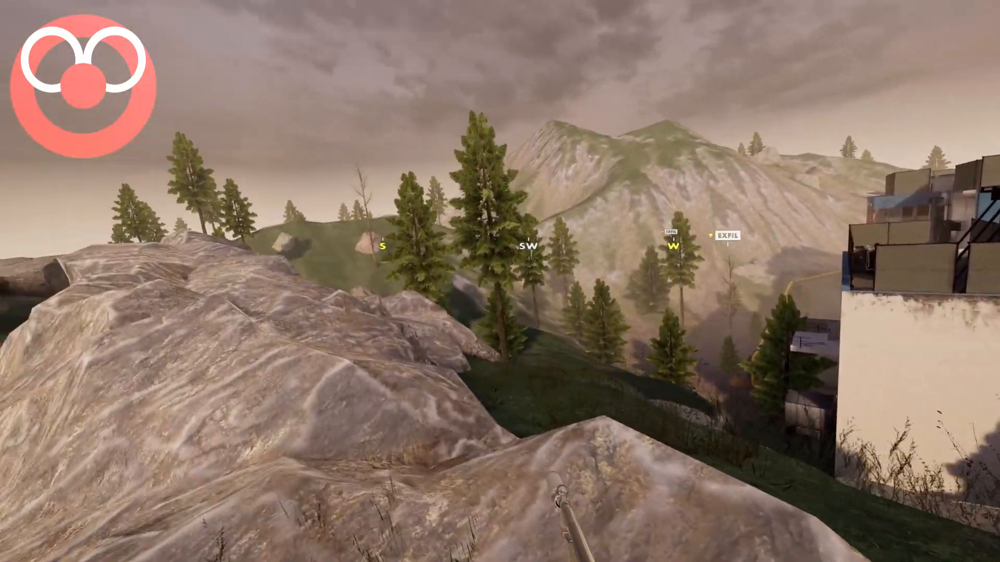
{"action": "mouse_move", "coordinate": [500, 281]}
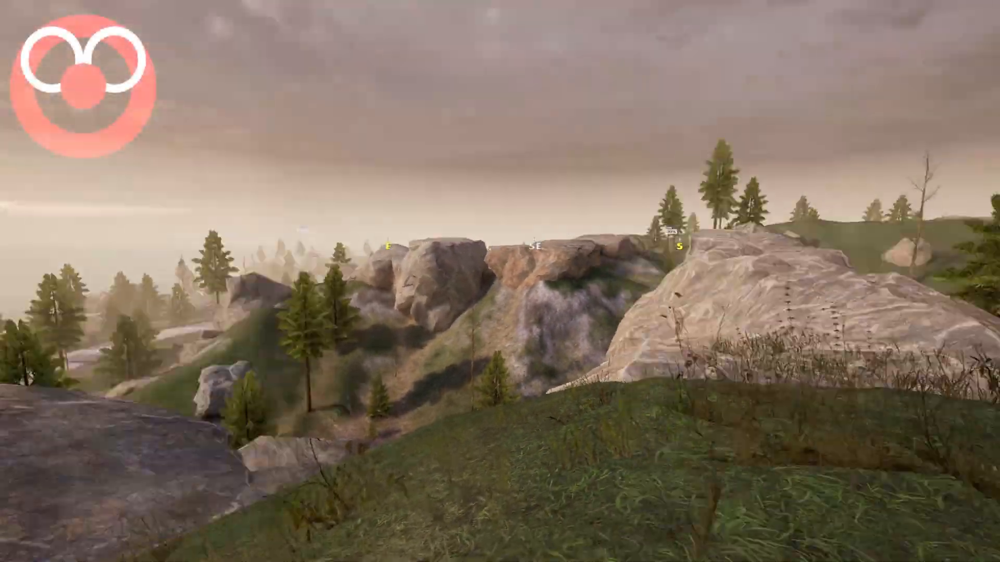
{"action": "mouse_move", "coordinate": [499, 281]}
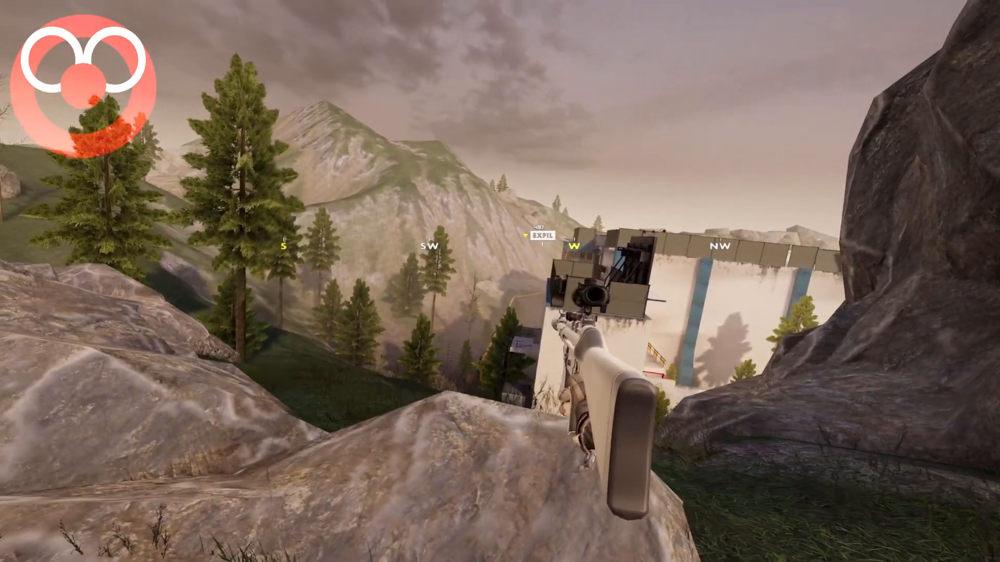
{"action": "mouse_move", "coordinate": [500, 282]}
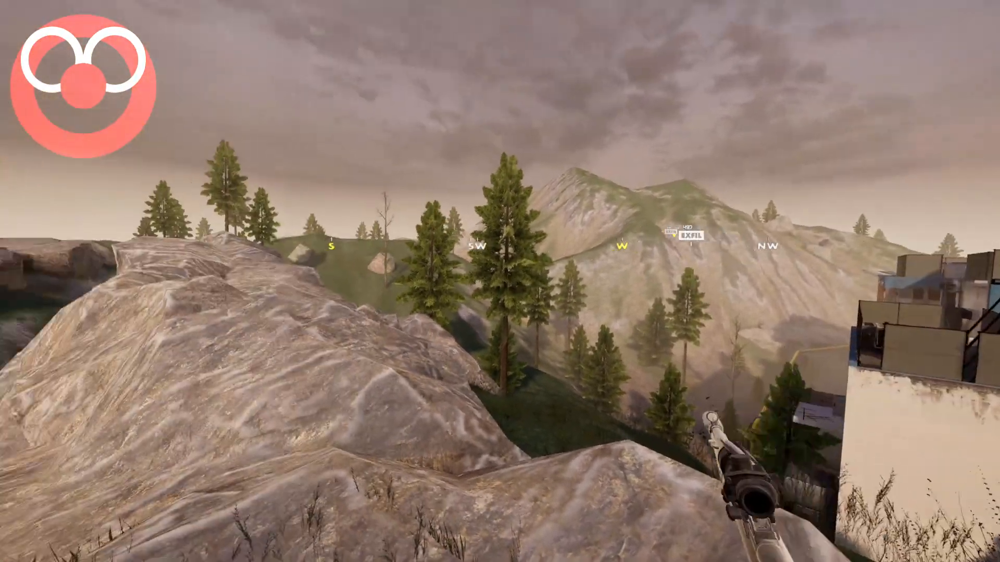
{"action": "mouse_move", "coordinate": [500, 281]}
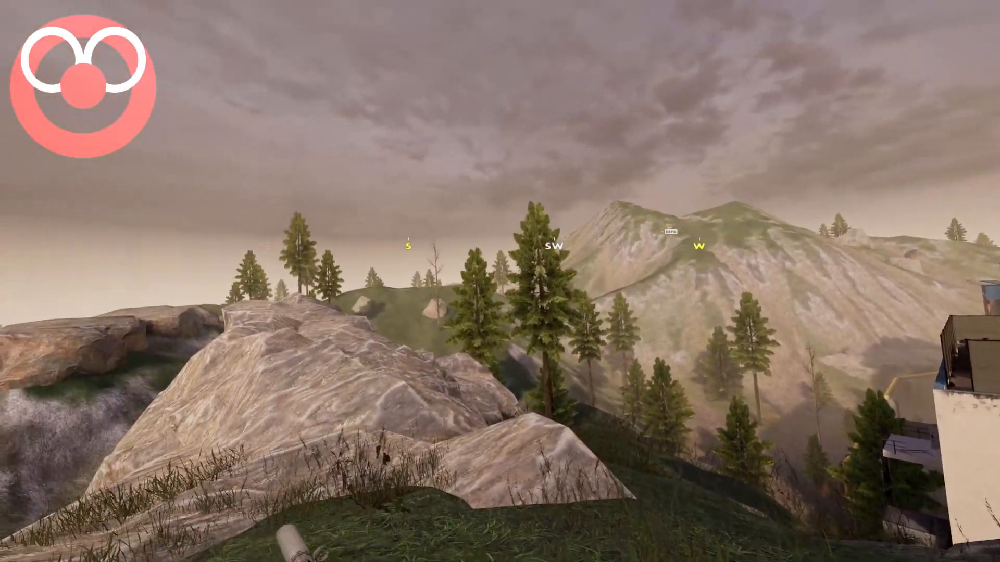
{"action": "mouse_move", "coordinate": [500, 281]}
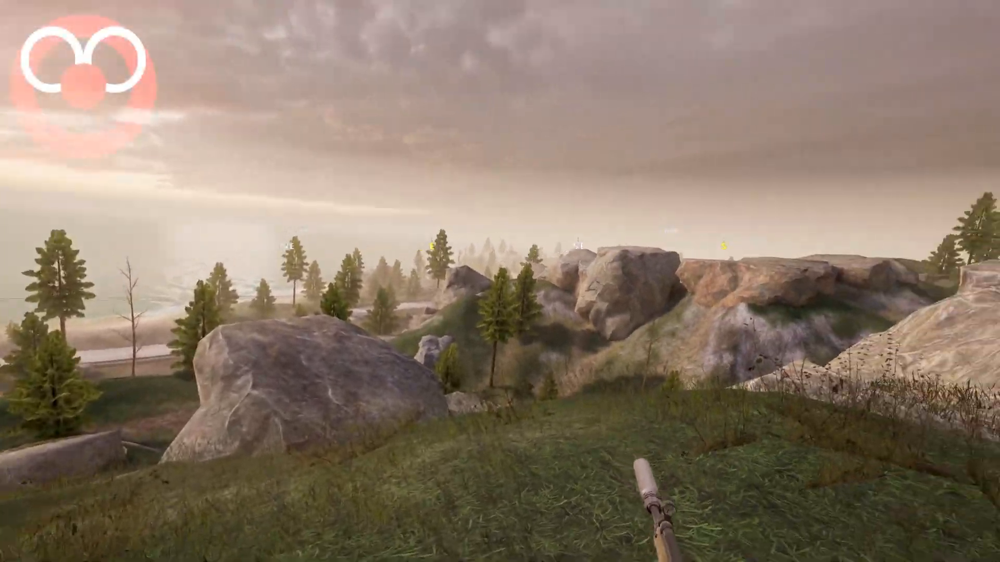
{"action": "mouse_move", "coordinate": [500, 282]}
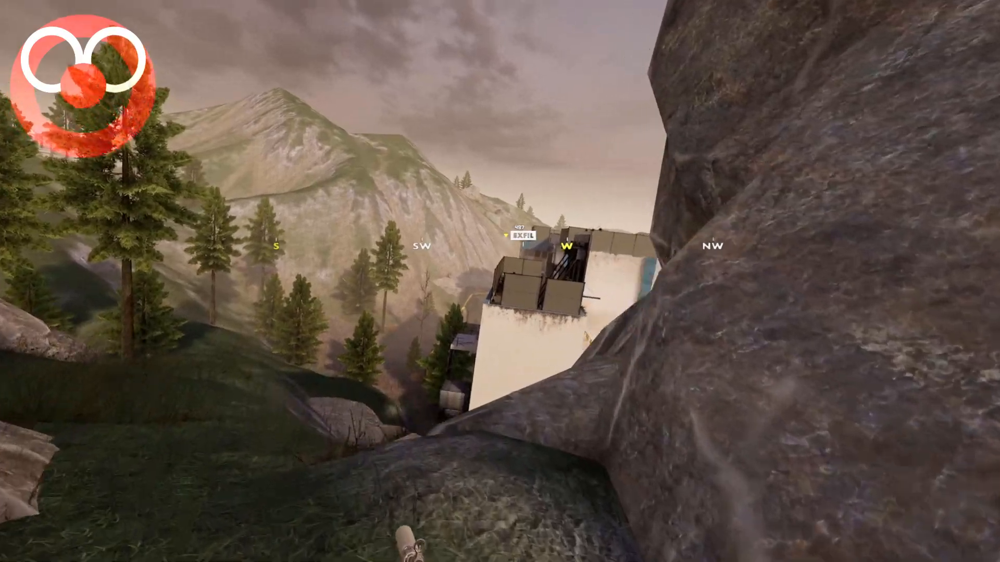
{"action": "mouse_move", "coordinate": [499, 282]}
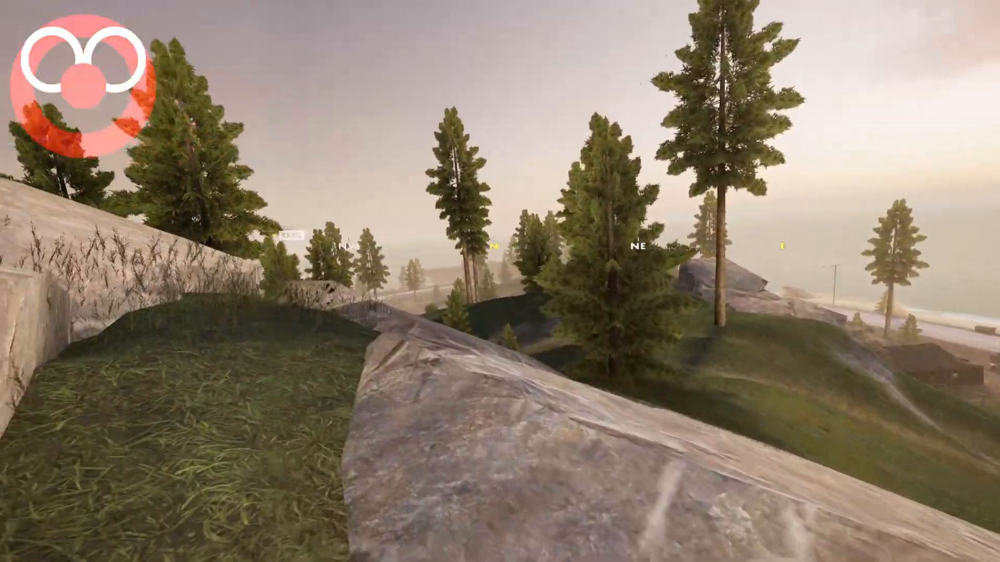
{"action": "mouse_move", "coordinate": [500, 281]}
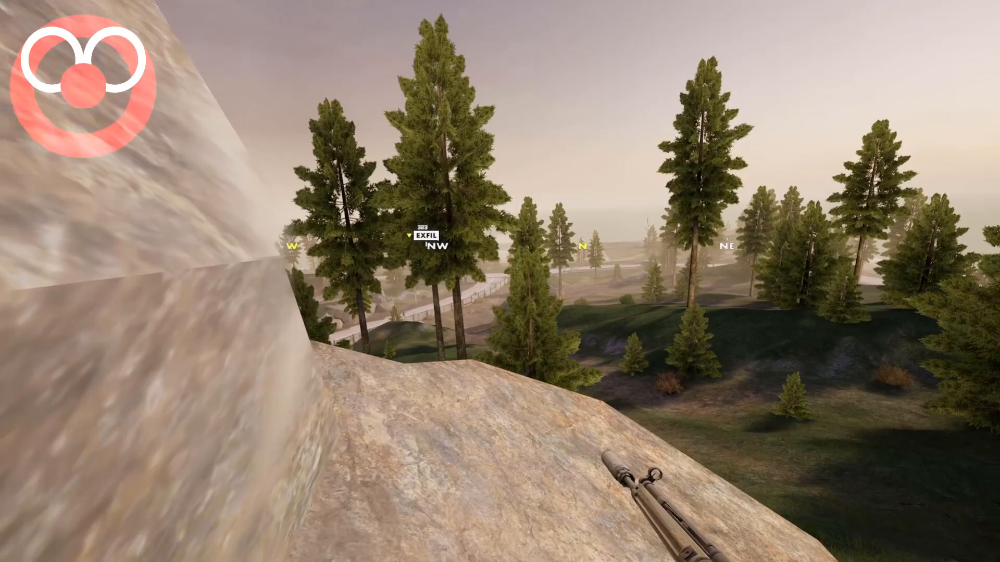
{"action": "mouse_move", "coordinate": [499, 281]}
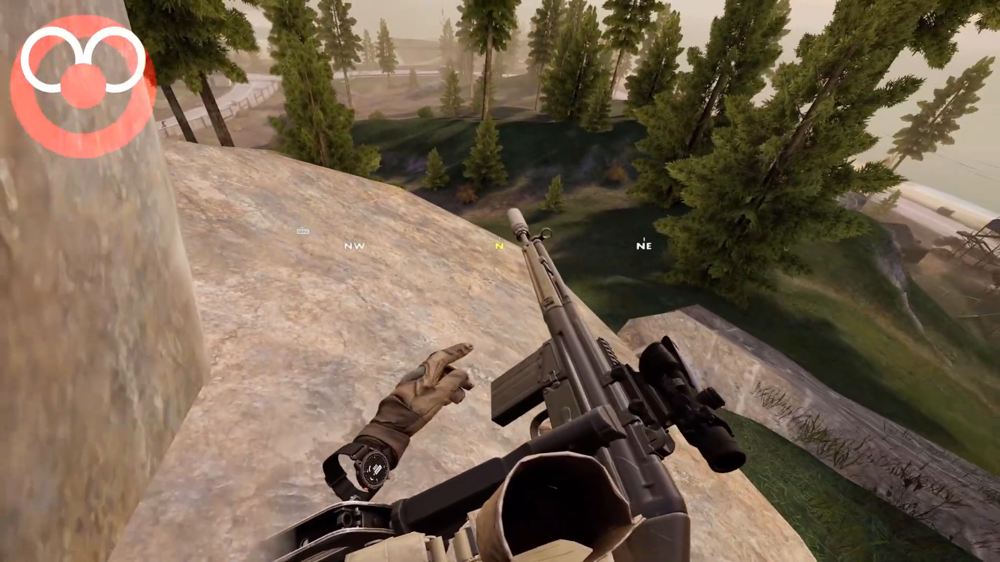
{"action": "mouse_move", "coordinate": [500, 280]}
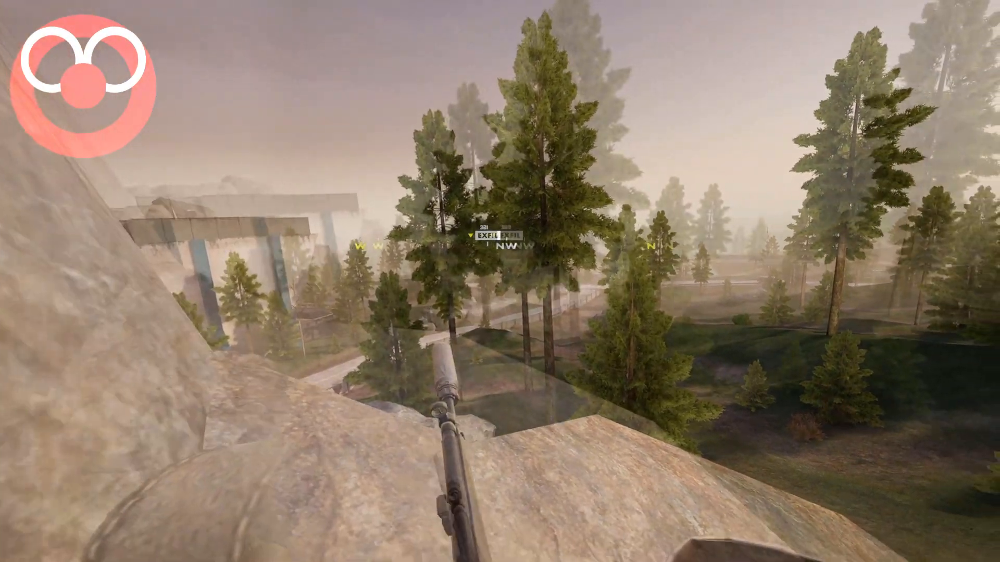
{"action": "mouse_move", "coordinate": [500, 281]}
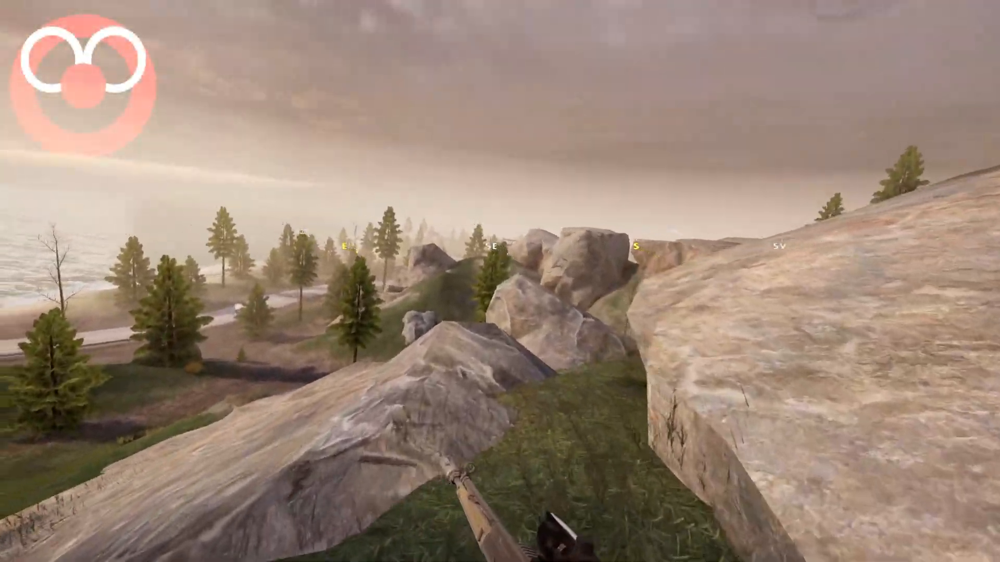
{"action": "mouse_move", "coordinate": [499, 281]}
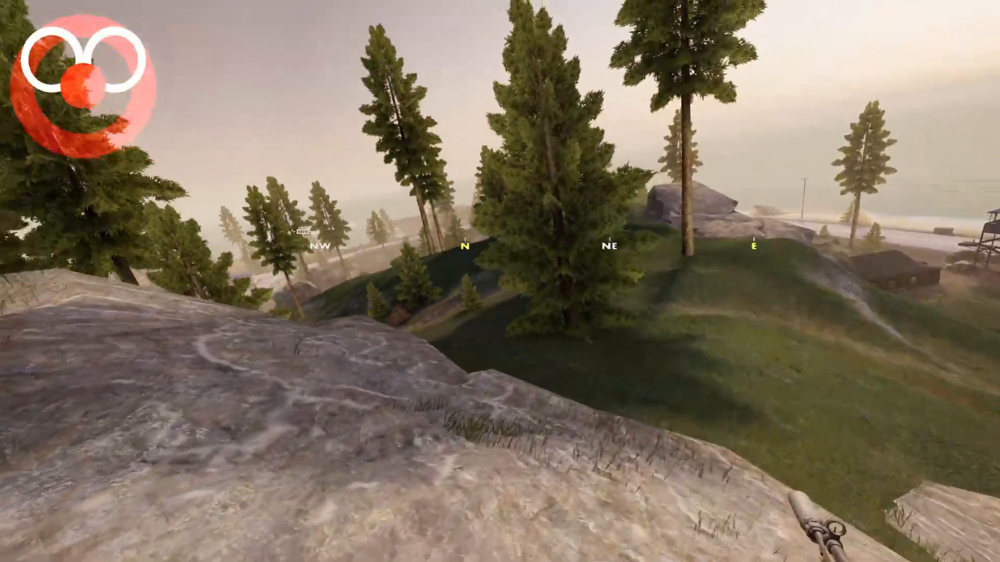
{"action": "mouse_move", "coordinate": [500, 281]}
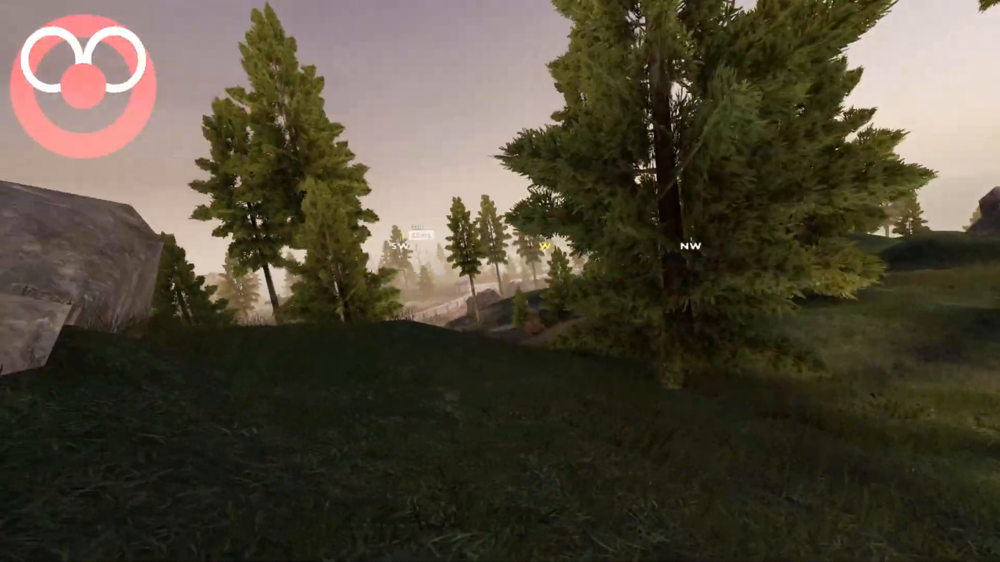
{"action": "mouse_move", "coordinate": [500, 281]}
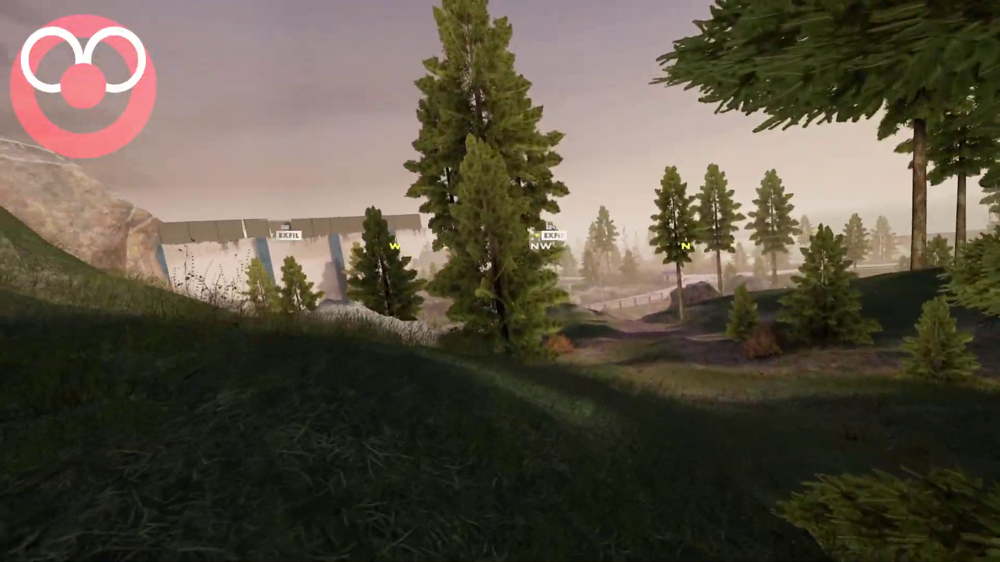
{"action": "mouse_move", "coordinate": [500, 281]}
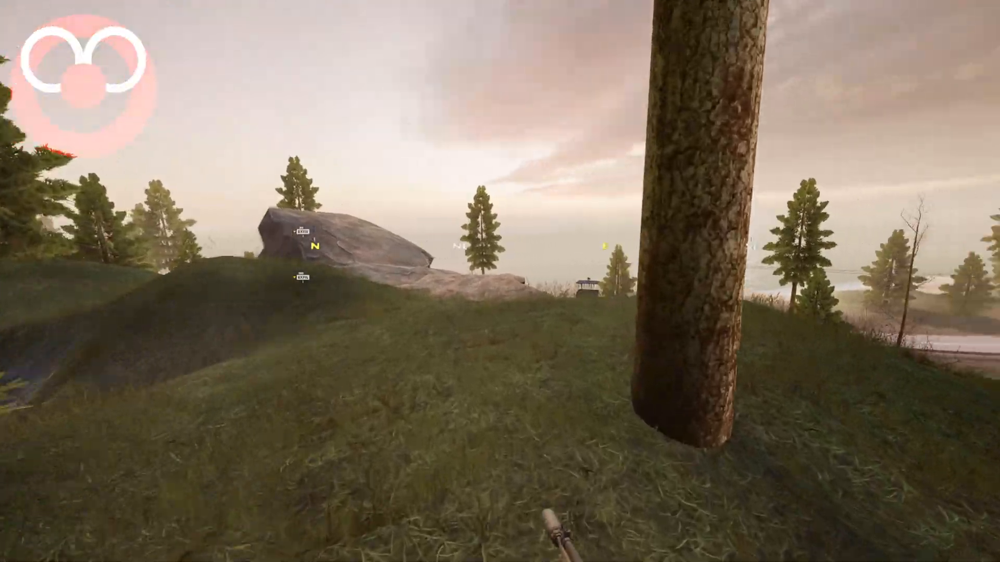
{"action": "mouse_move", "coordinate": [500, 281]}
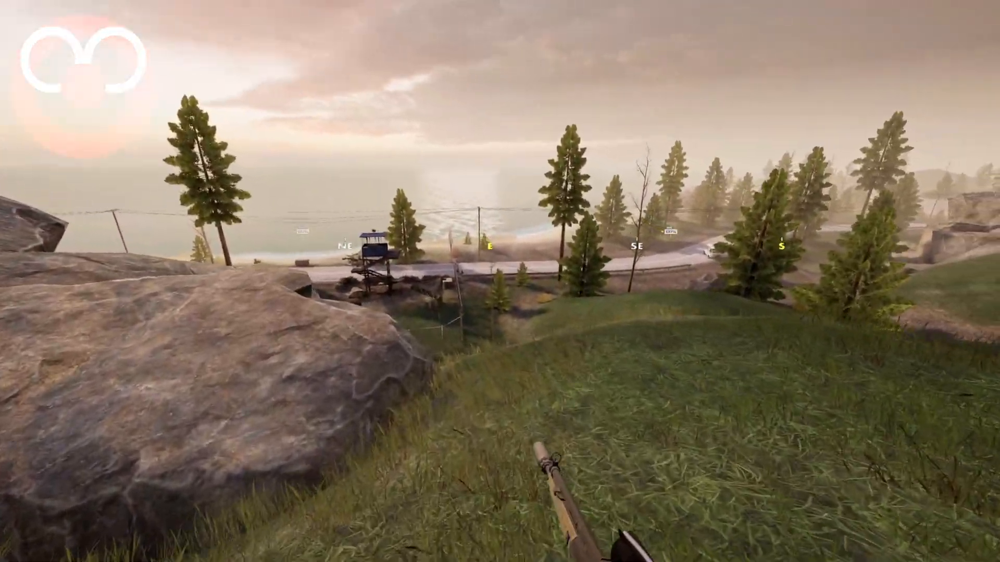
{"action": "mouse_move", "coordinate": [499, 281]}
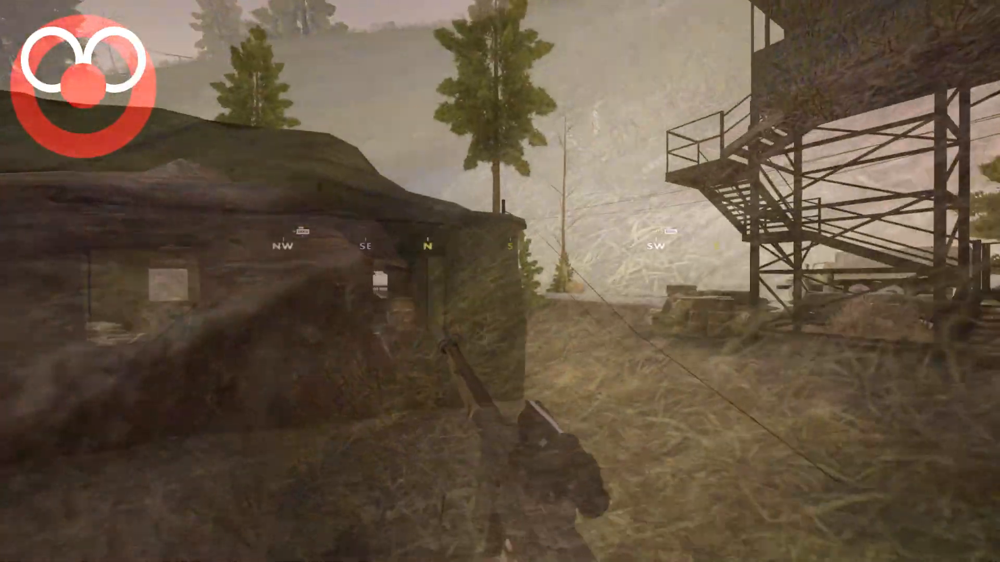
{"action": "mouse_move", "coordinate": [500, 281]}
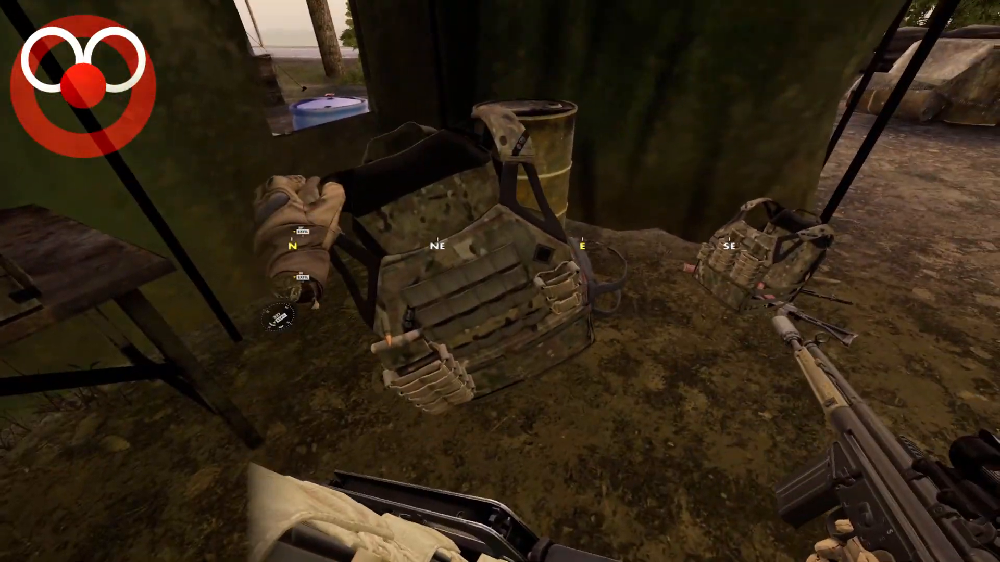
{"action": "mouse_move", "coordinate": [500, 281]}
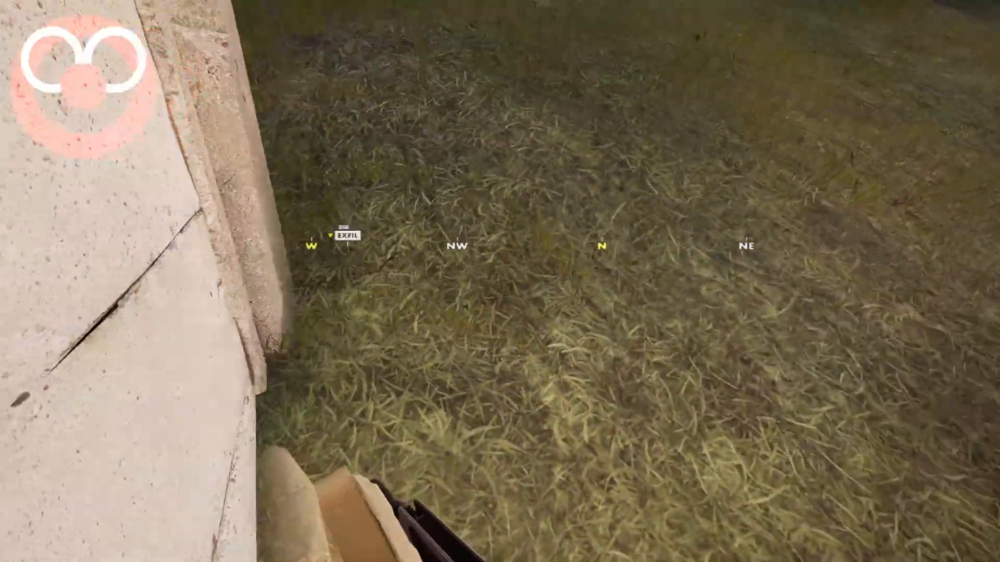
{"action": "mouse_move", "coordinate": [500, 281]}
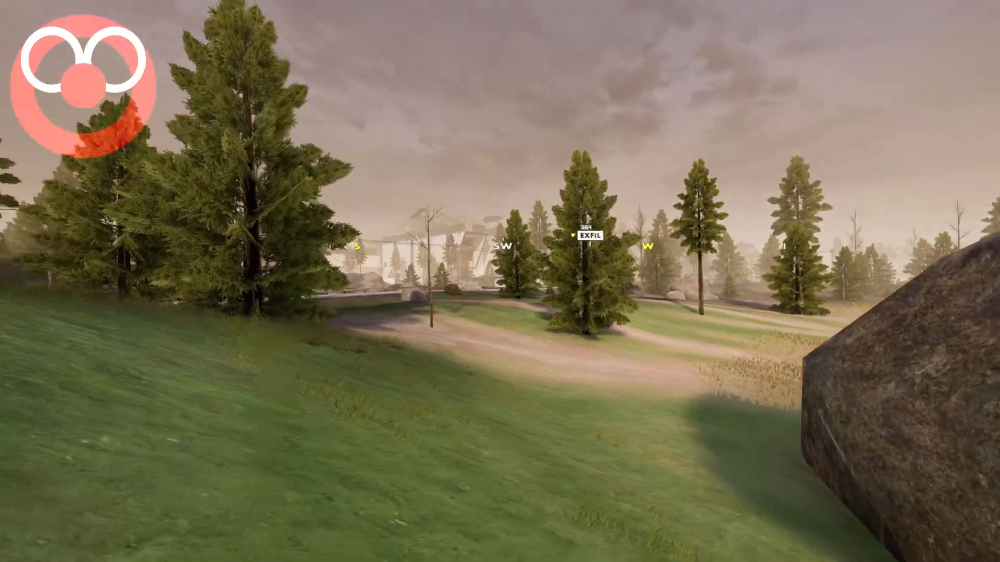
{"action": "mouse_move", "coordinate": [499, 281]}
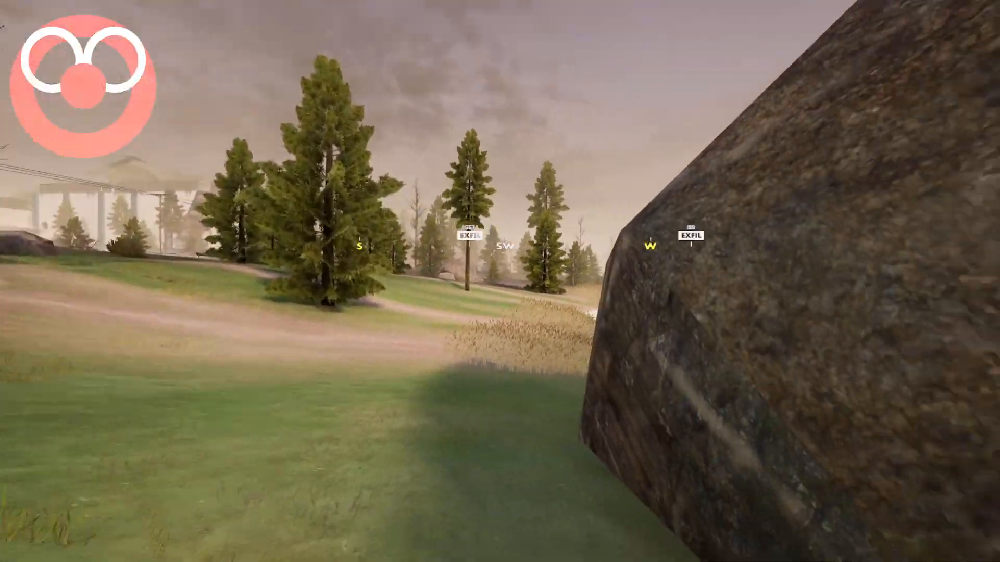
{"action": "mouse_move", "coordinate": [500, 282]}
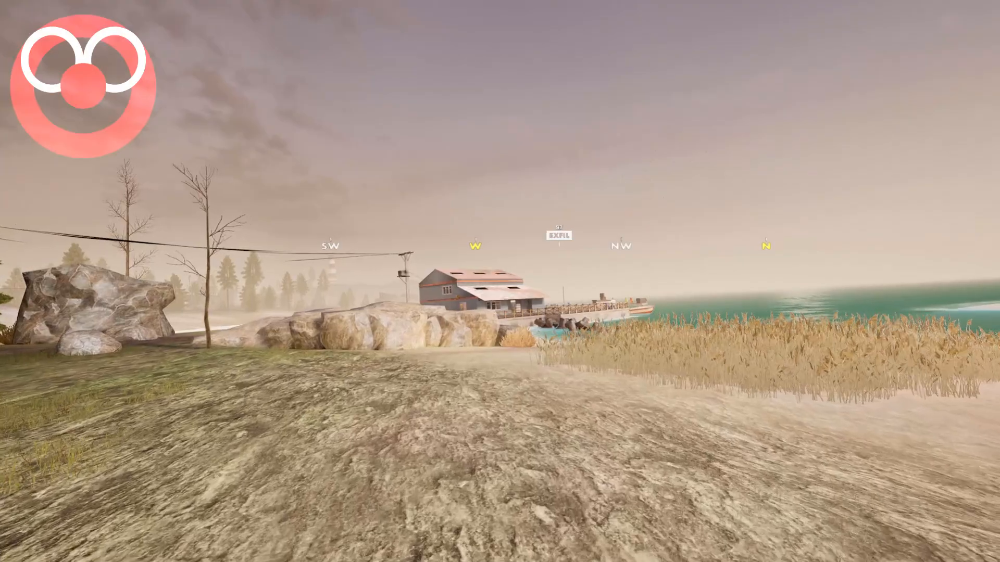
{"action": "mouse_move", "coordinate": [500, 281]}
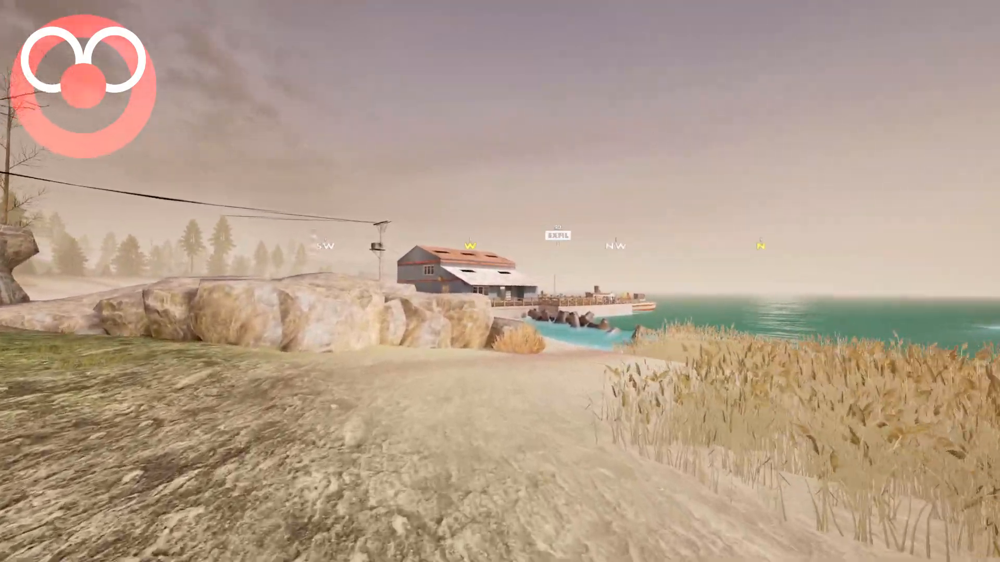
{"action": "mouse_move", "coordinate": [500, 281]}
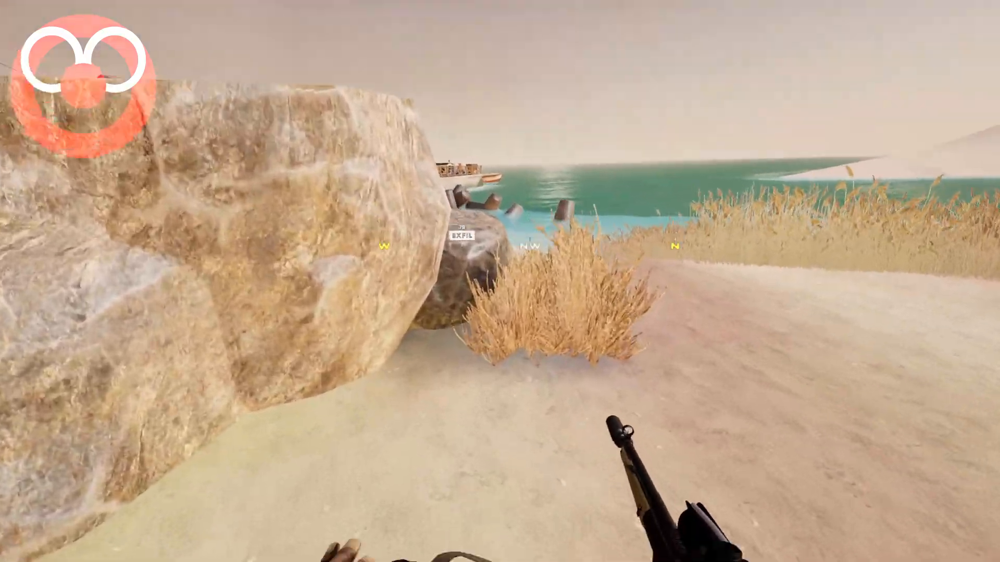
{"action": "mouse_move", "coordinate": [500, 281]}
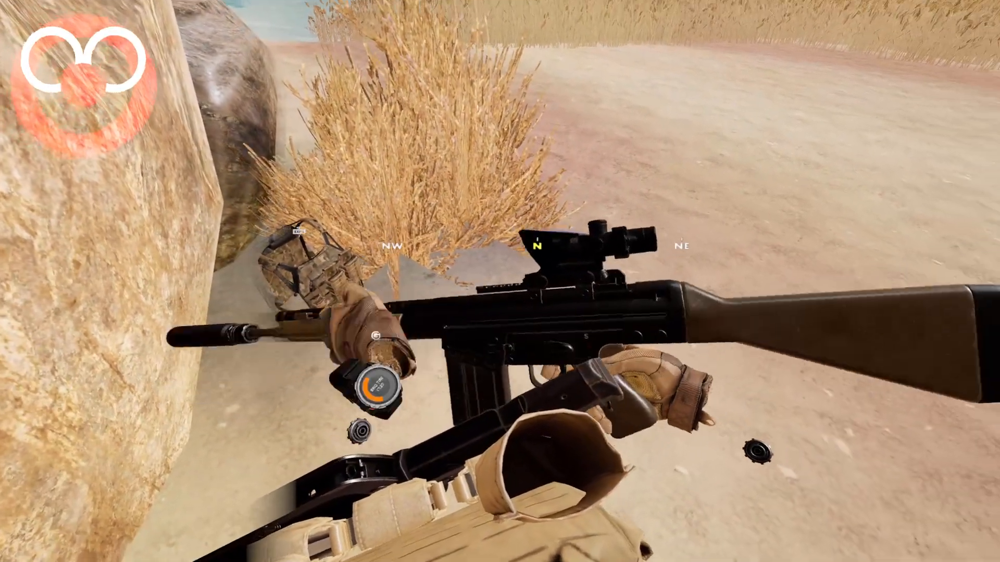
{"action": "mouse_move", "coordinate": [500, 281]}
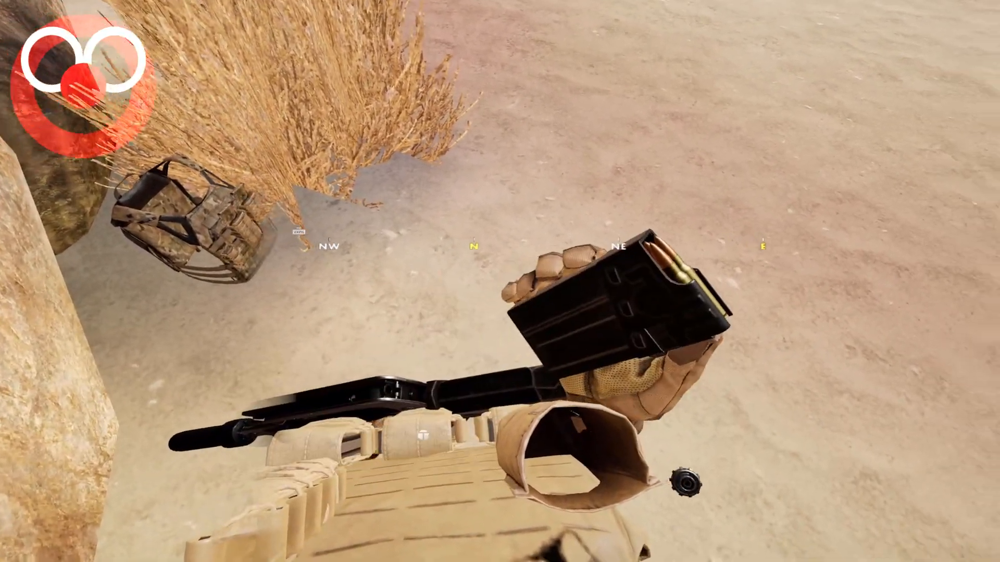
{"action": "mouse_move", "coordinate": [500, 281]}
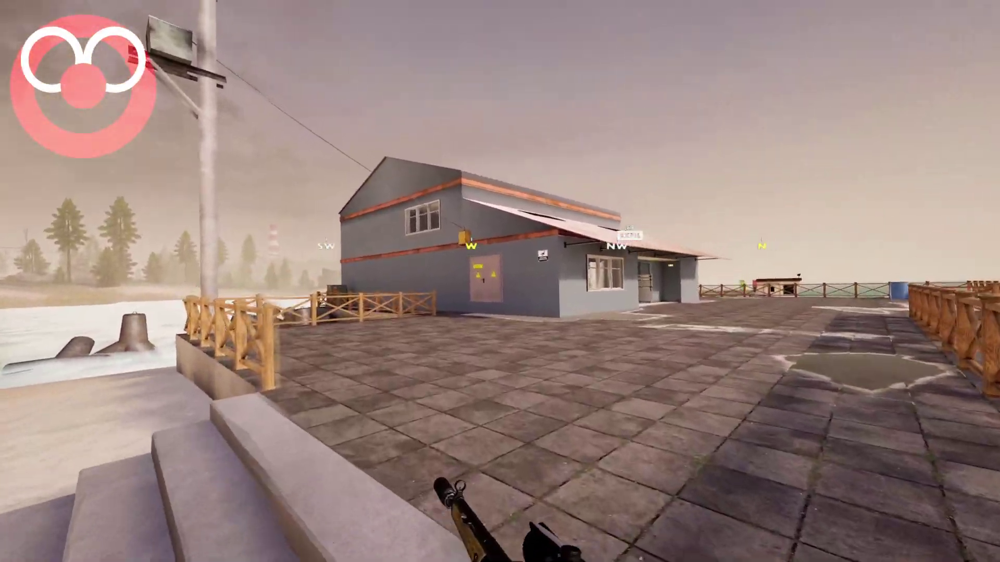
{"action": "mouse_move", "coordinate": [499, 281]}
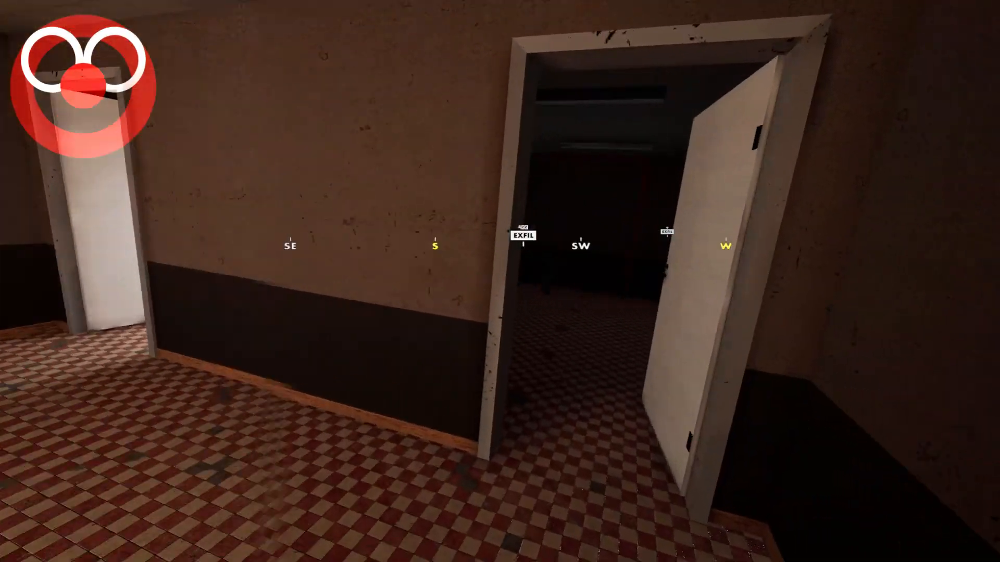
{"action": "mouse_move", "coordinate": [500, 281]}
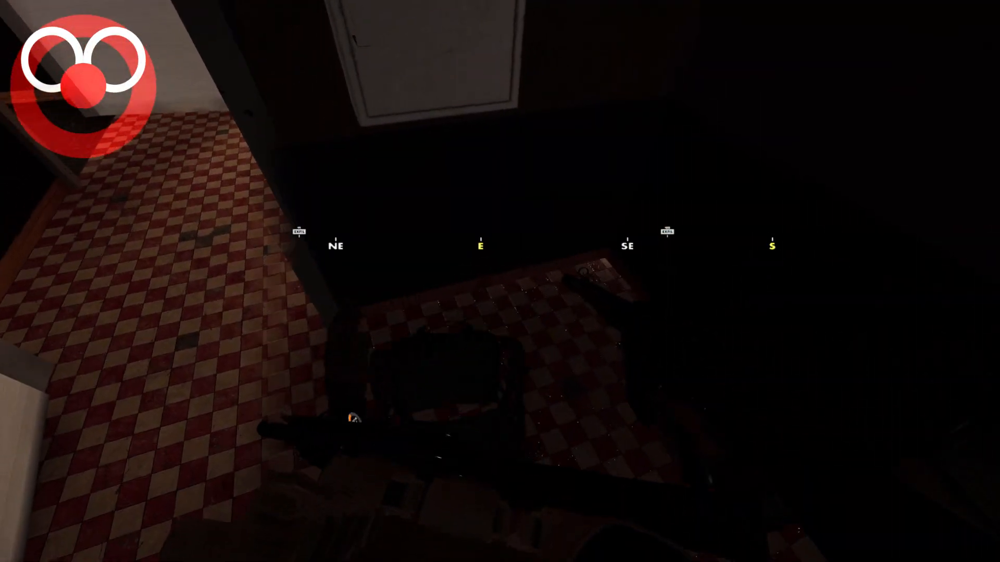
{"action": "mouse_move", "coordinate": [500, 281]}
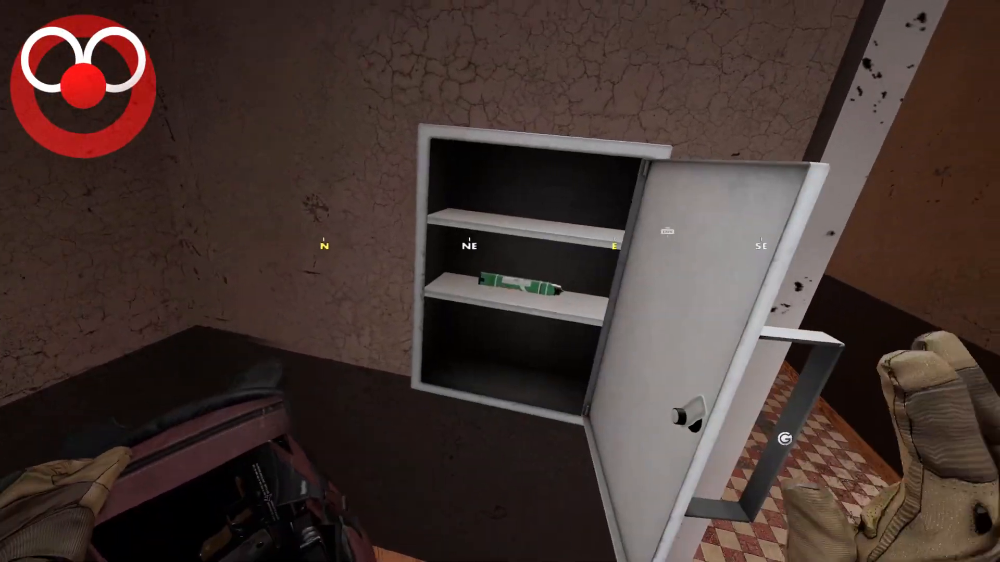
{"action": "mouse_move", "coordinate": [500, 281]}
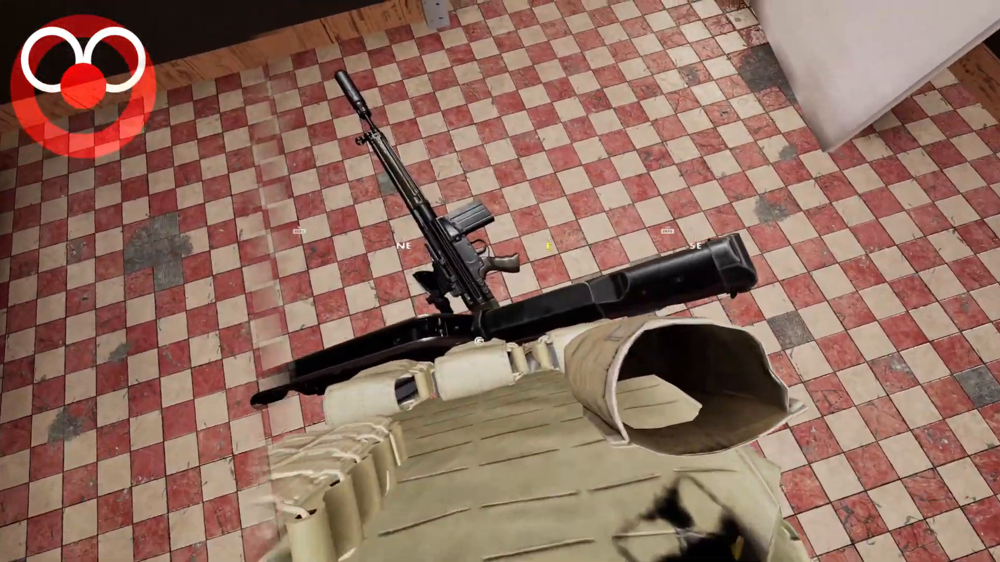
{"action": "mouse_move", "coordinate": [499, 281]}
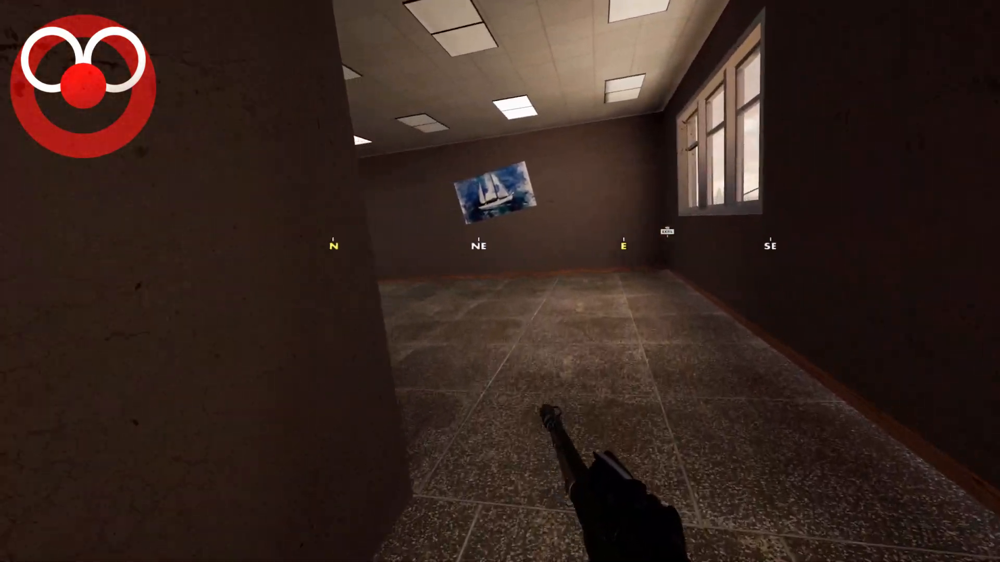
{"action": "mouse_move", "coordinate": [499, 281]}
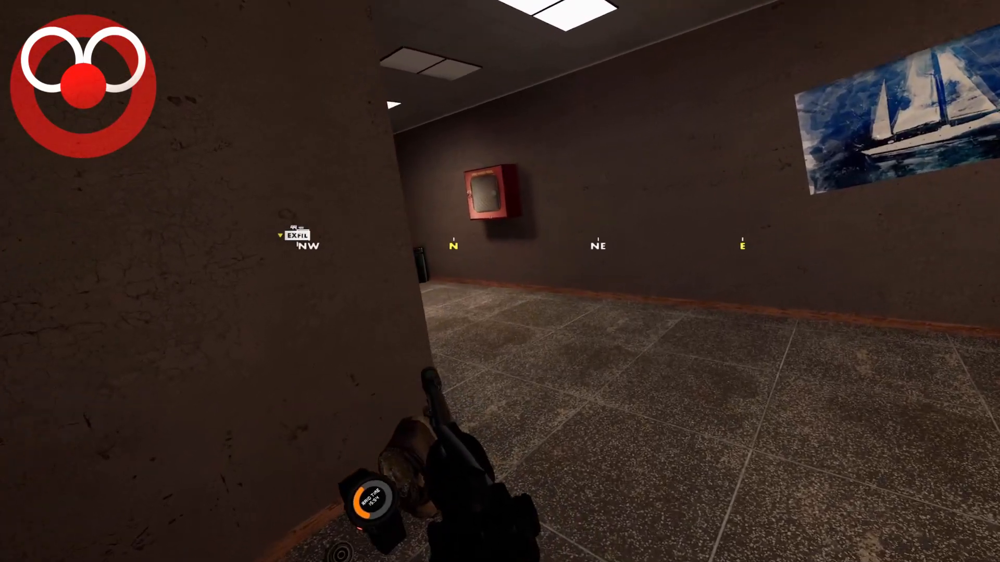
{"action": "mouse_move", "coordinate": [500, 281]}
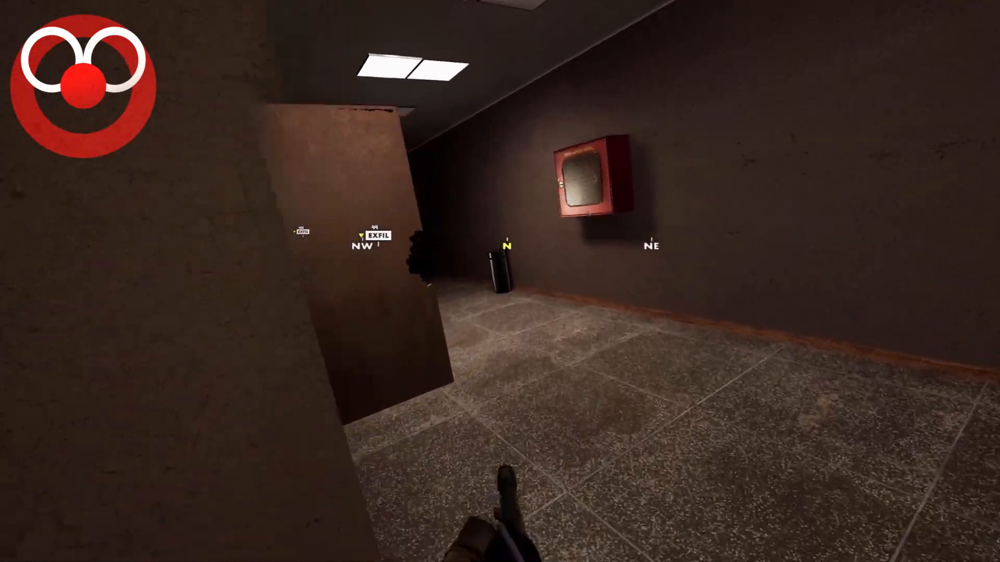
{"action": "mouse_move", "coordinate": [500, 281]}
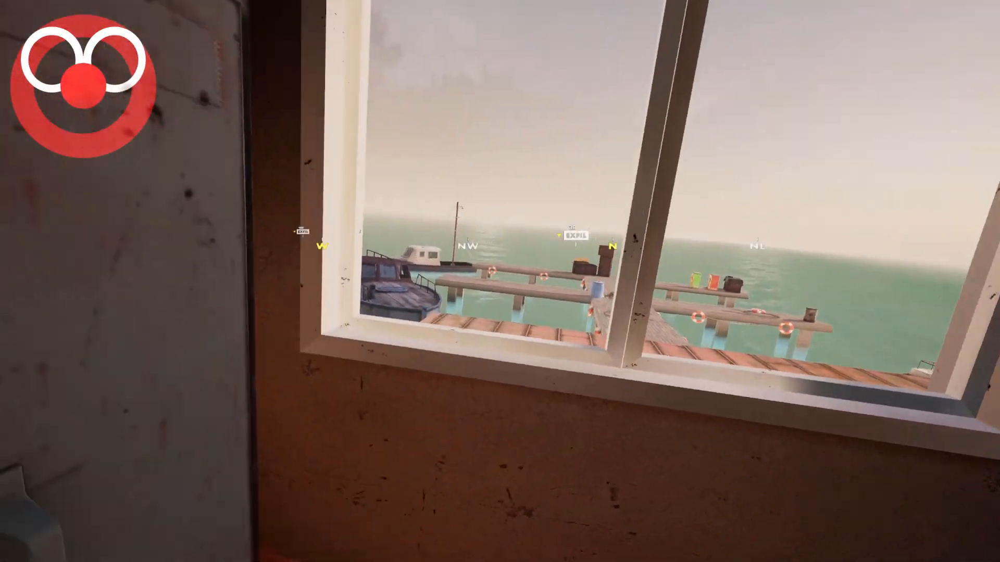
{"action": "mouse_move", "coordinate": [500, 281]}
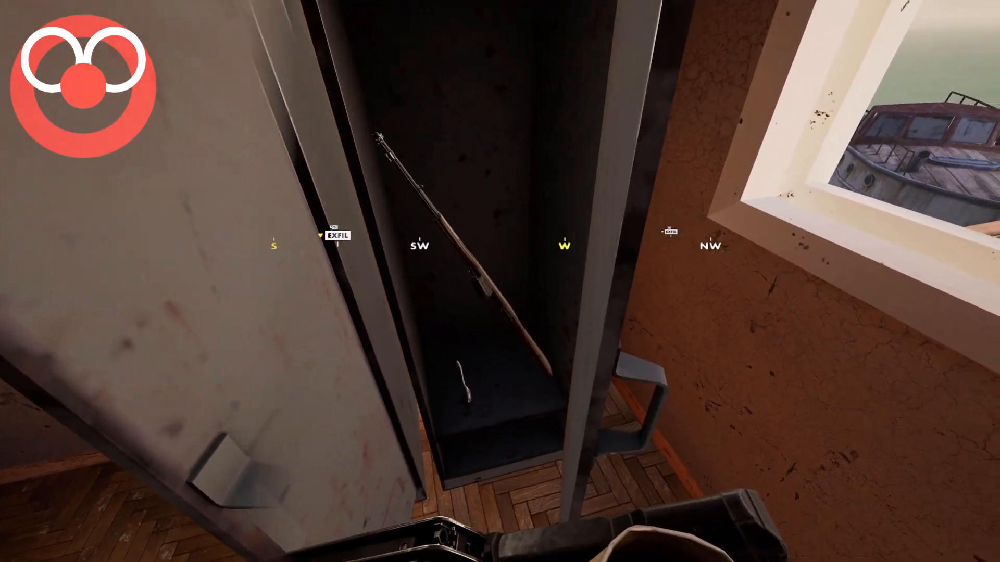
{"action": "mouse_move", "coordinate": [500, 282]}
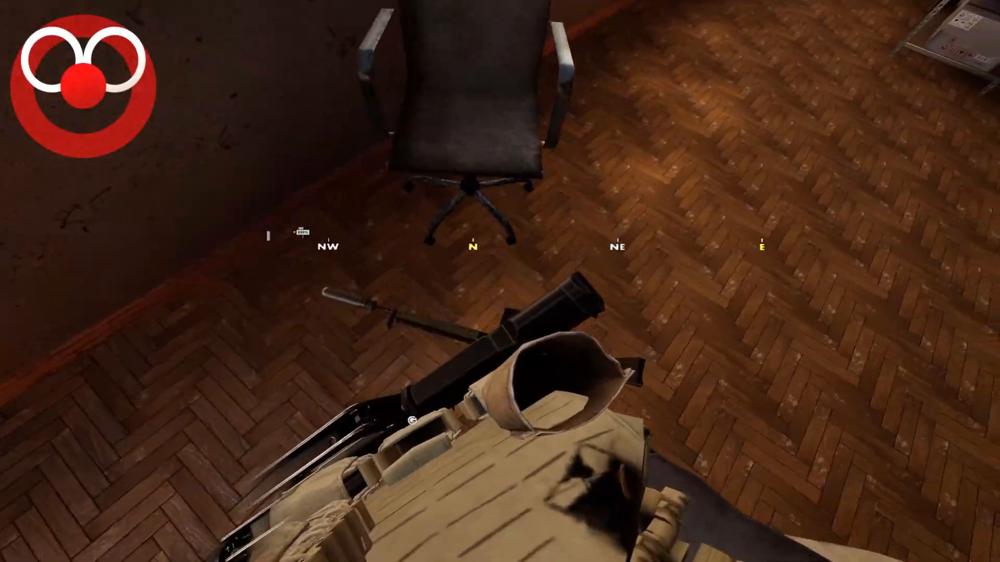
{"action": "mouse_move", "coordinate": [499, 281]}
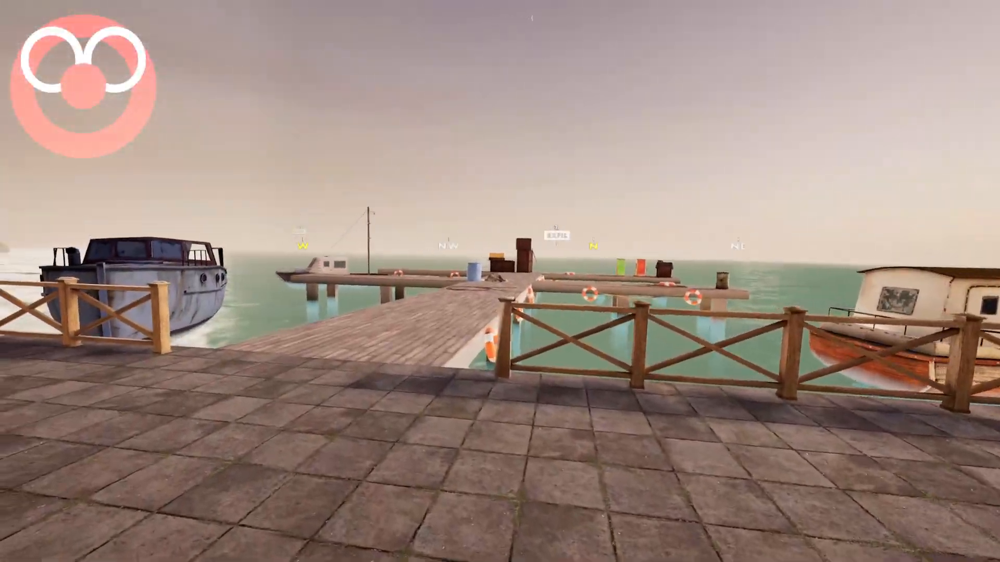
{"action": "mouse_move", "coordinate": [500, 281]}
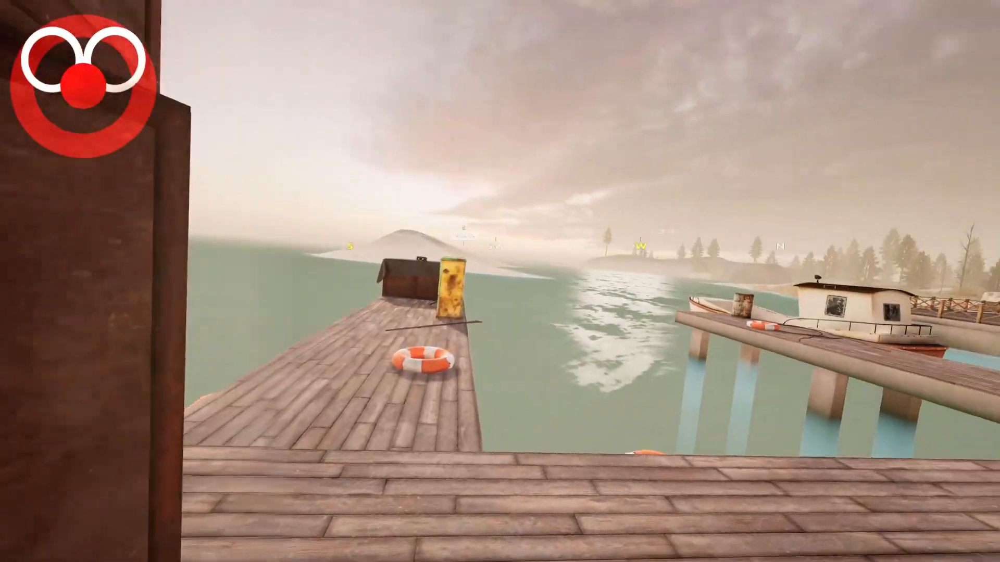
{"action": "mouse_move", "coordinate": [500, 281]}
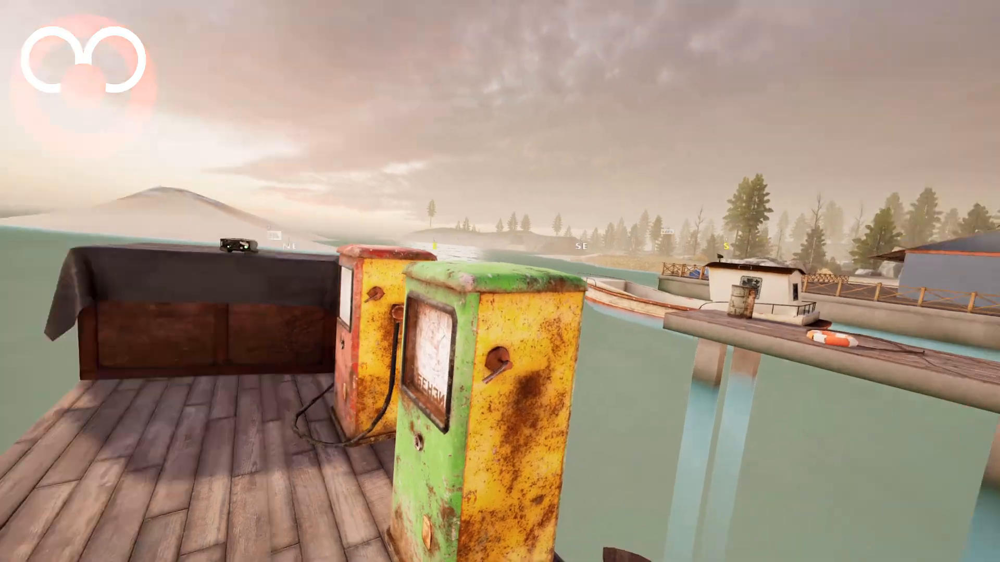